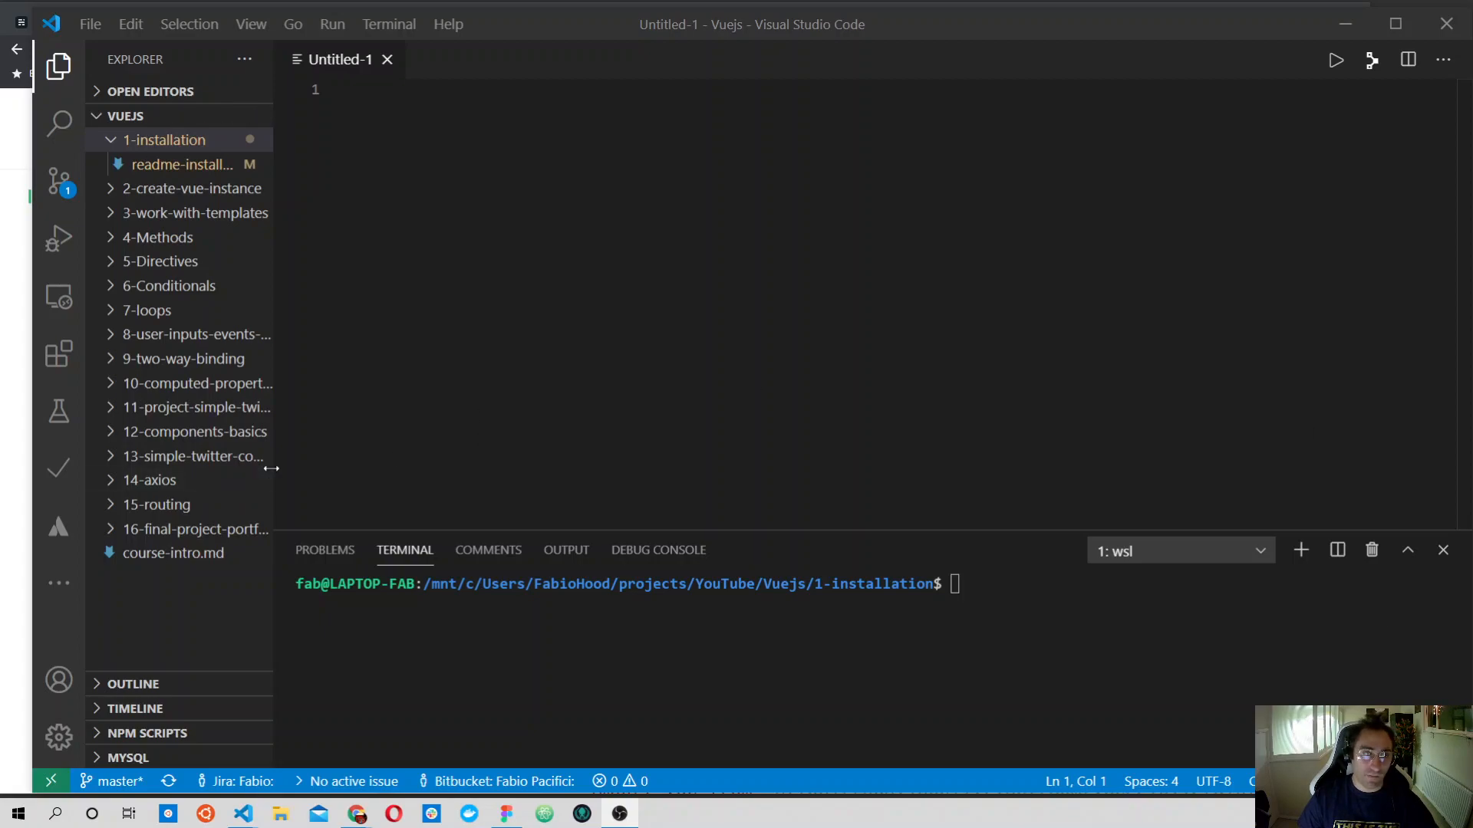
# Hide the Explorer and save the untitled file as index.html in 1-installation.
pyautogui.click(59, 66)
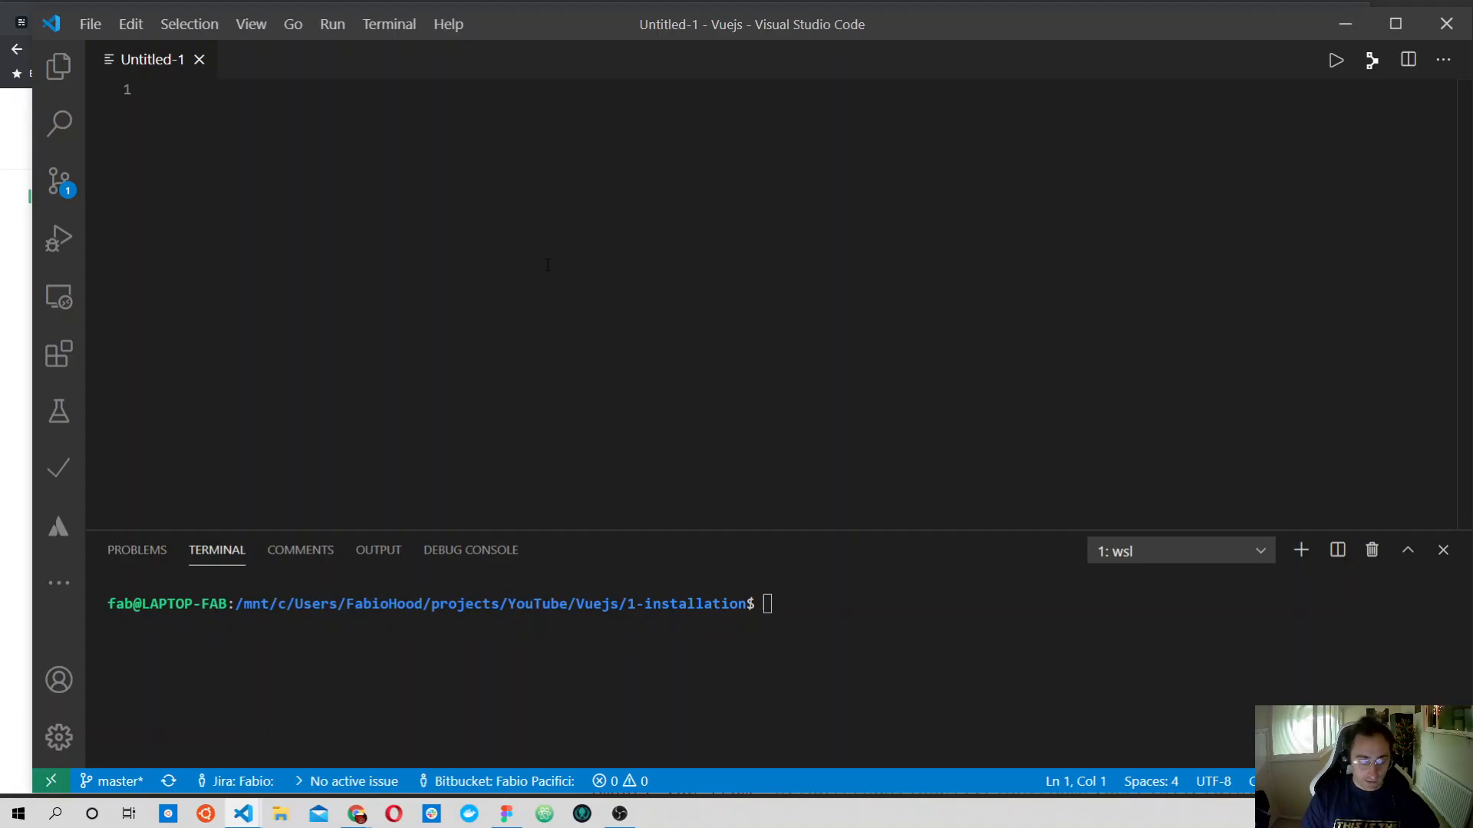
pyautogui.press('Ctrl+s')
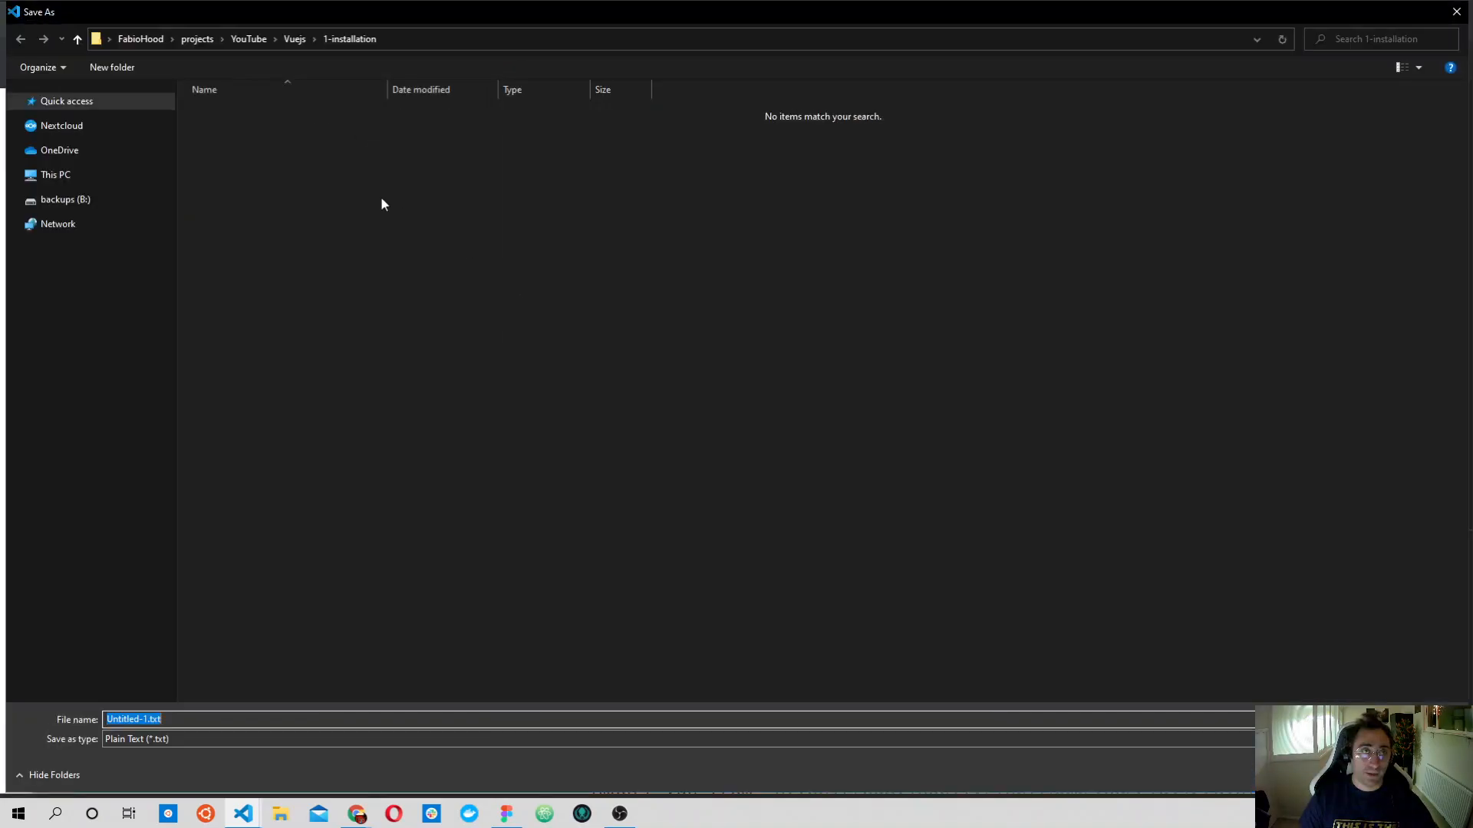
pyautogui.write('index')
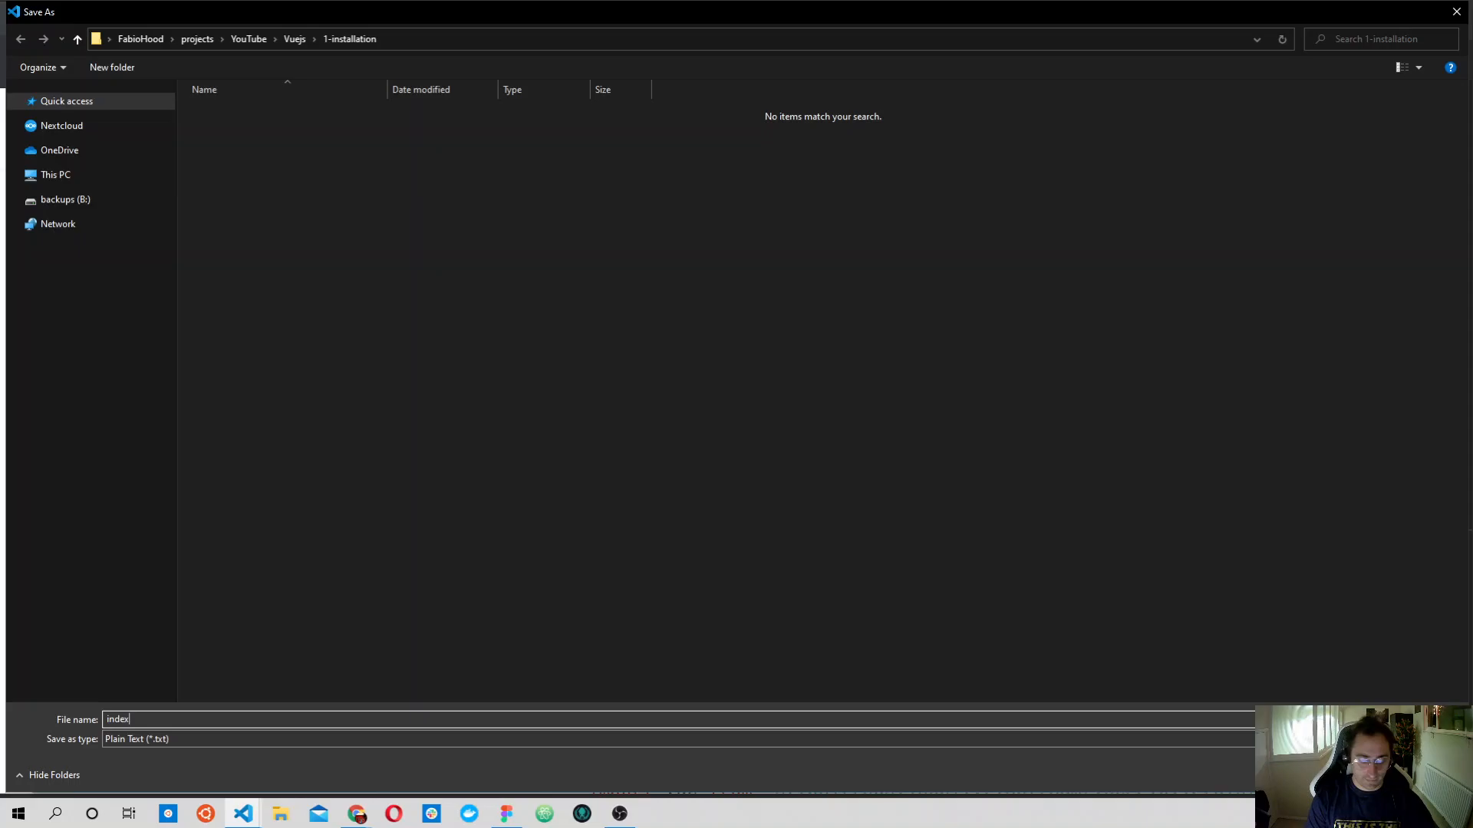
pyautogui.write('.html')
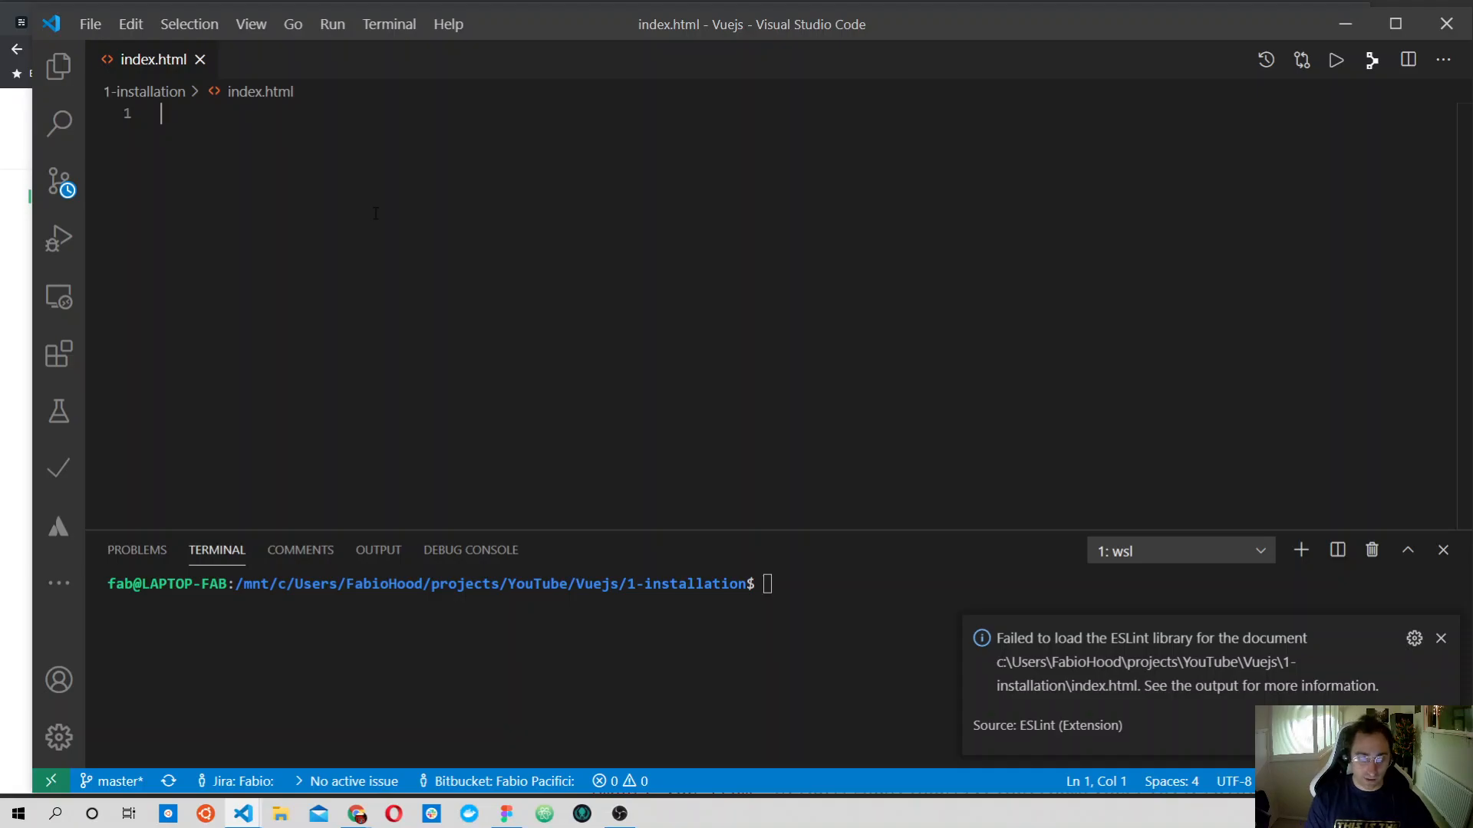
# Expand an HTML5 boilerplate and replace the Document title with 'Vue Js Installation'.
pyautogui.write('htmk')
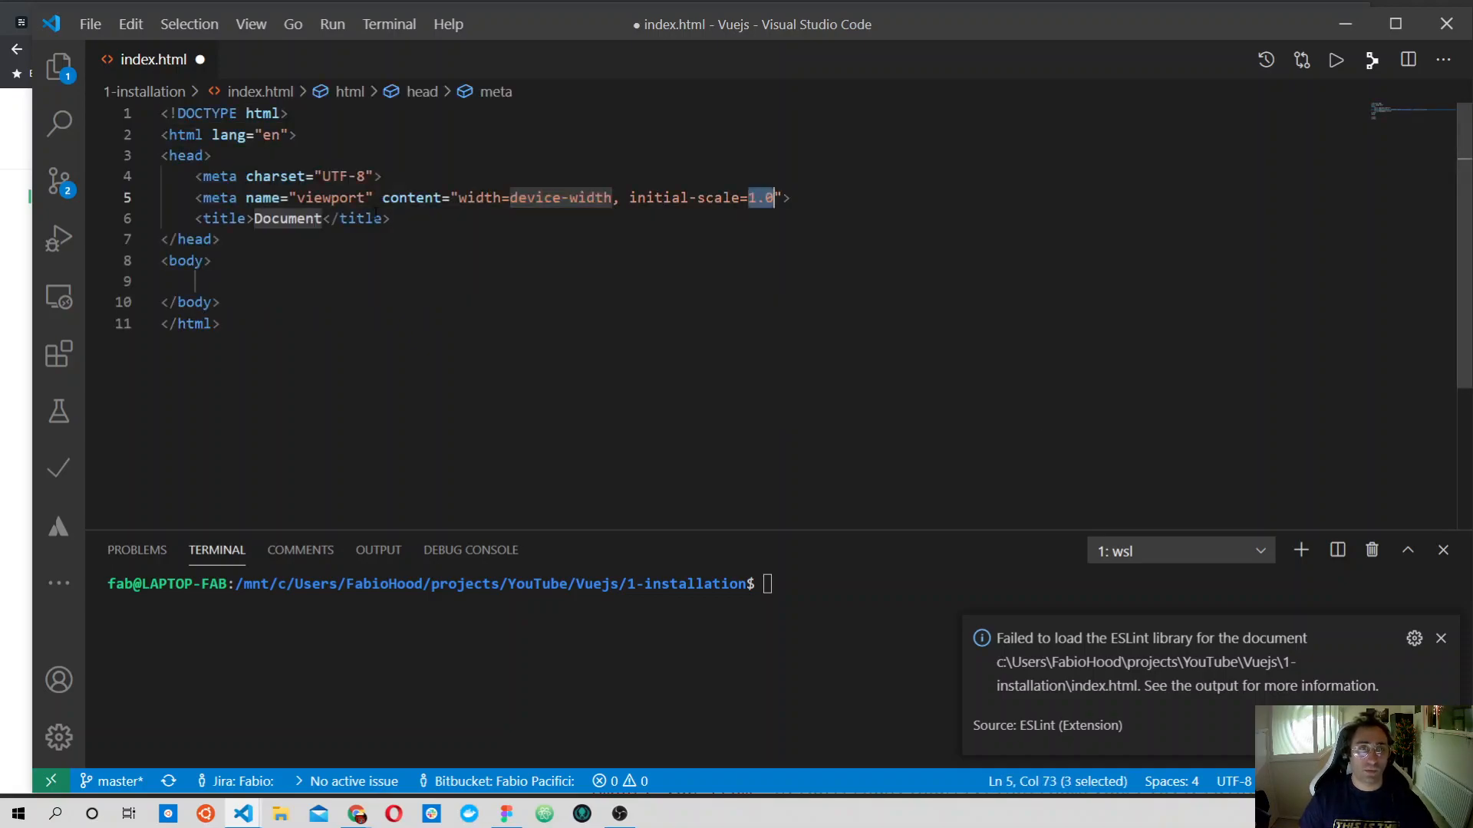
pyautogui.doubleClick(287, 218)
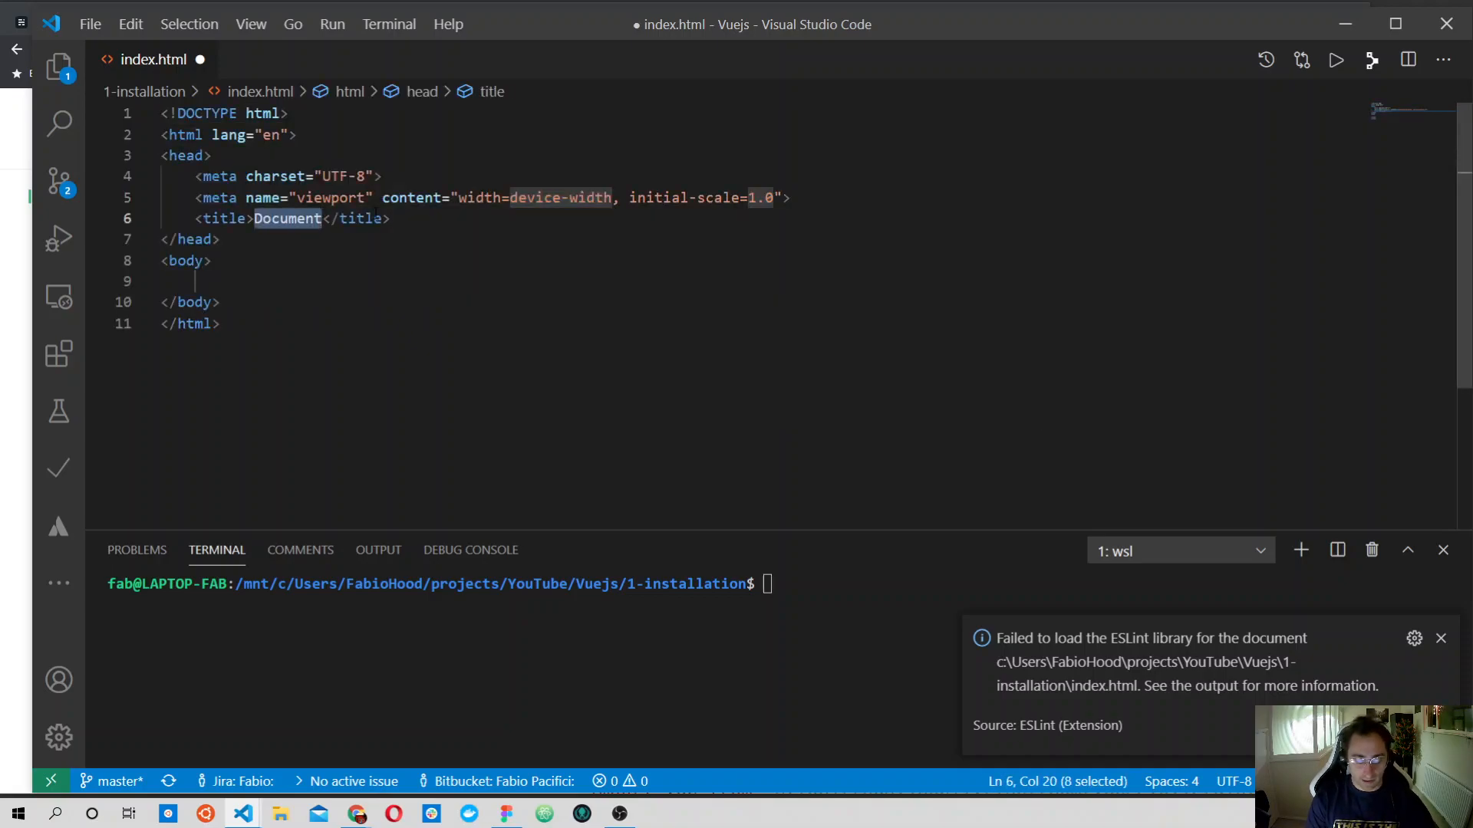
pyautogui.write('Vue Js')
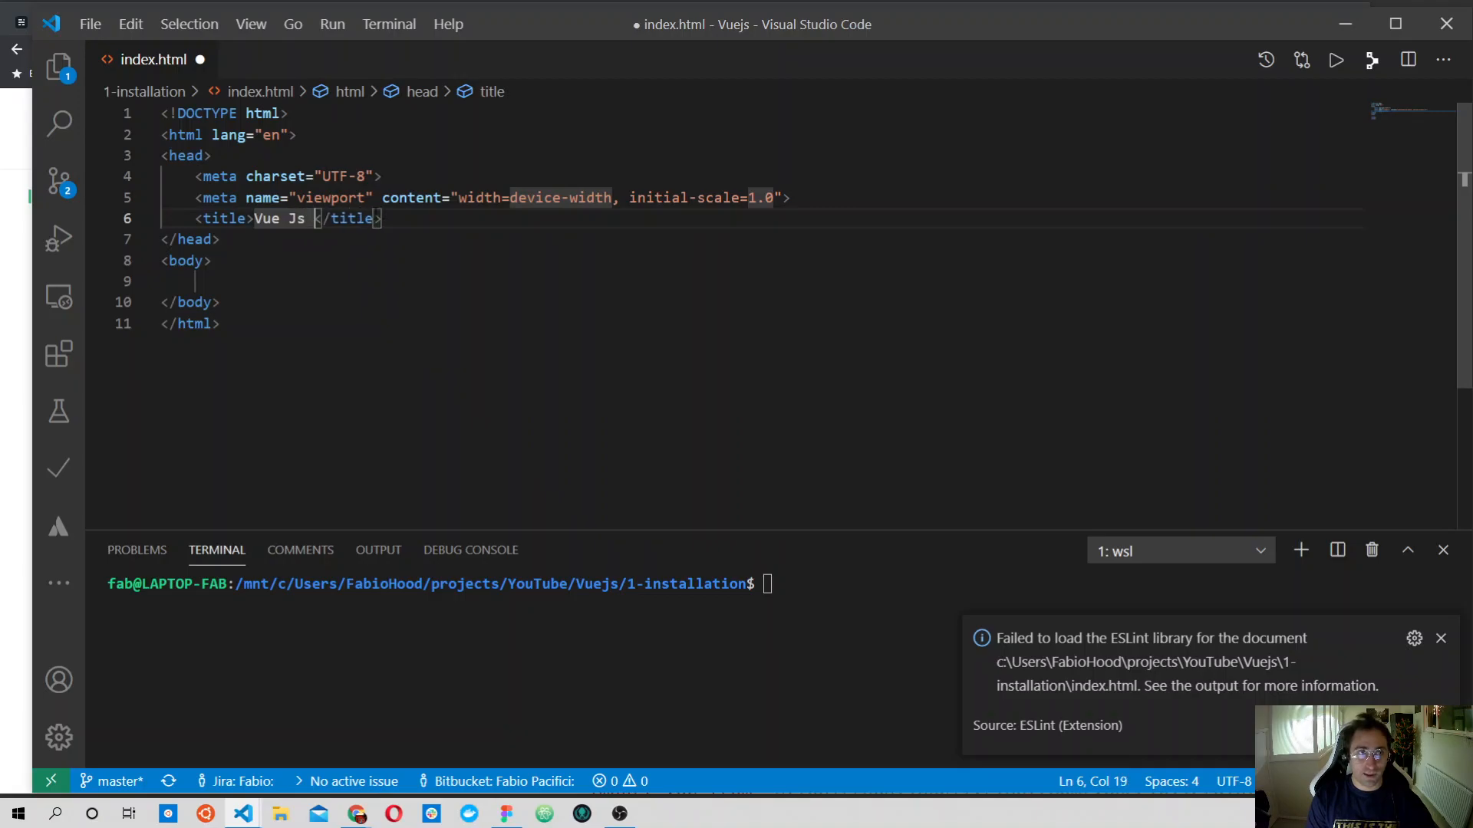
pyautogui.write('Installation')
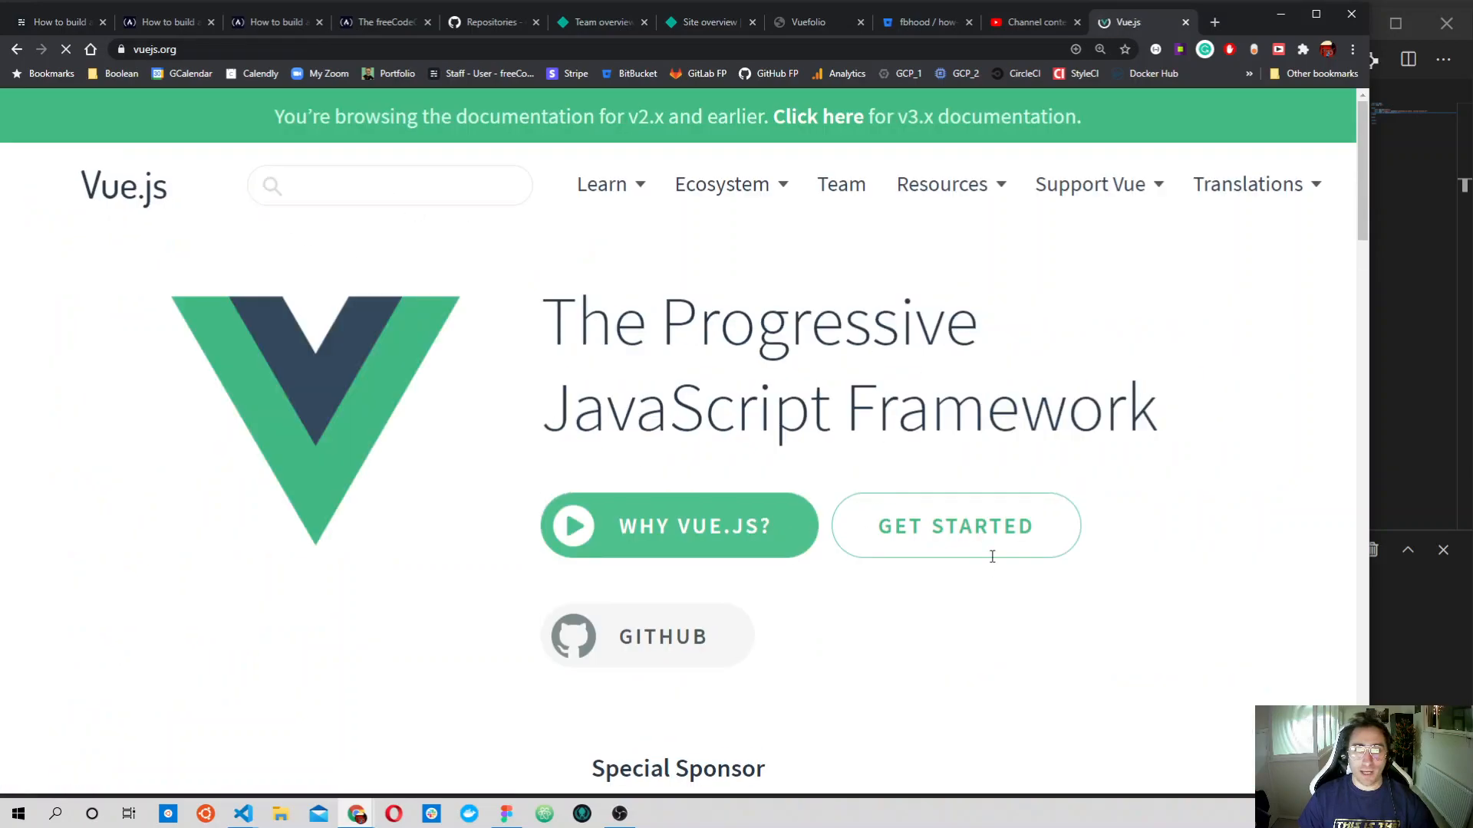
# Navigate Get Started → Installation to reach the Vue 2 CDN script tag, then return to index.html.
pyautogui.click(954, 526)
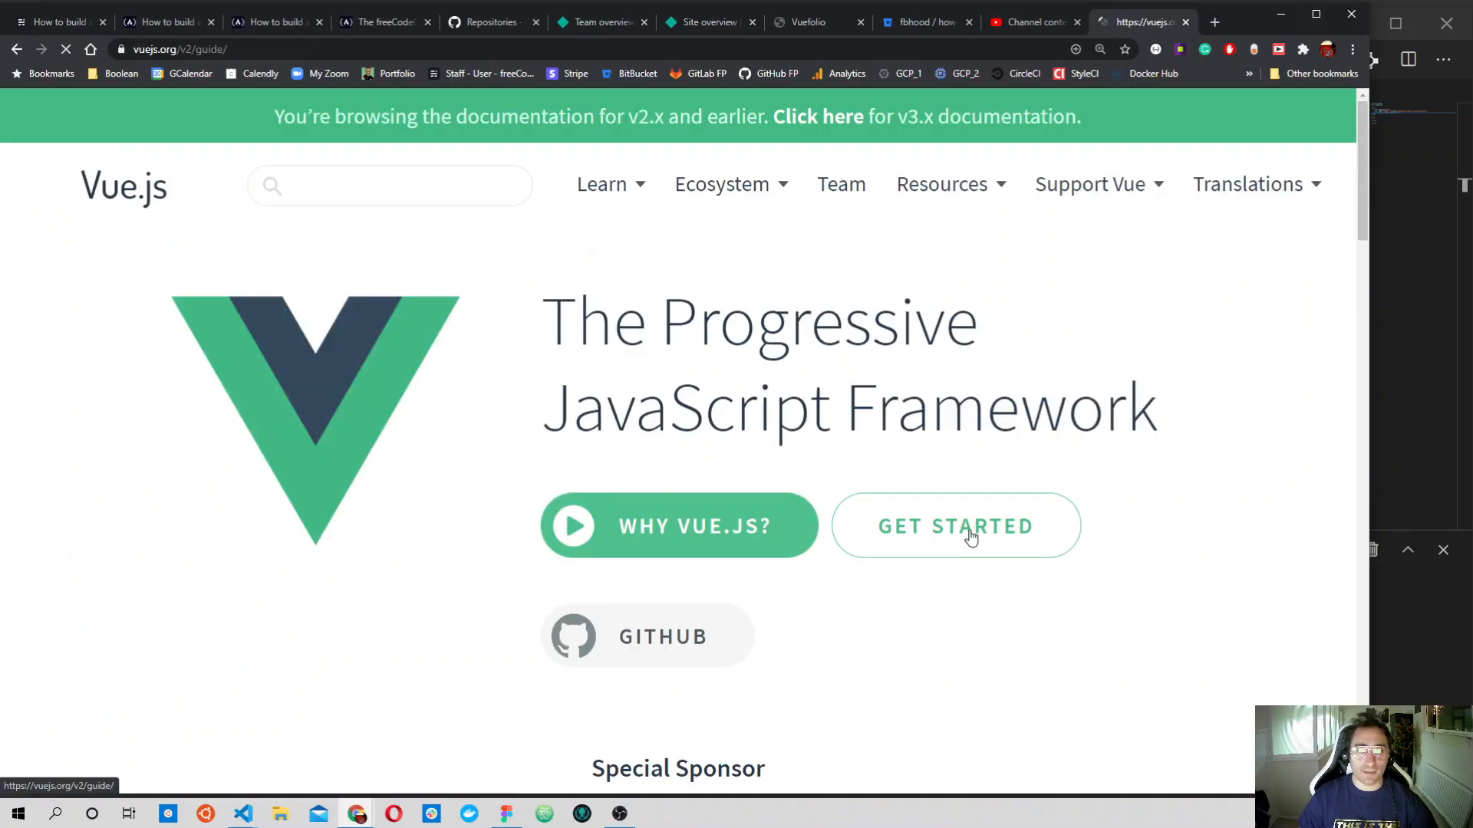
pyautogui.click(956, 526)
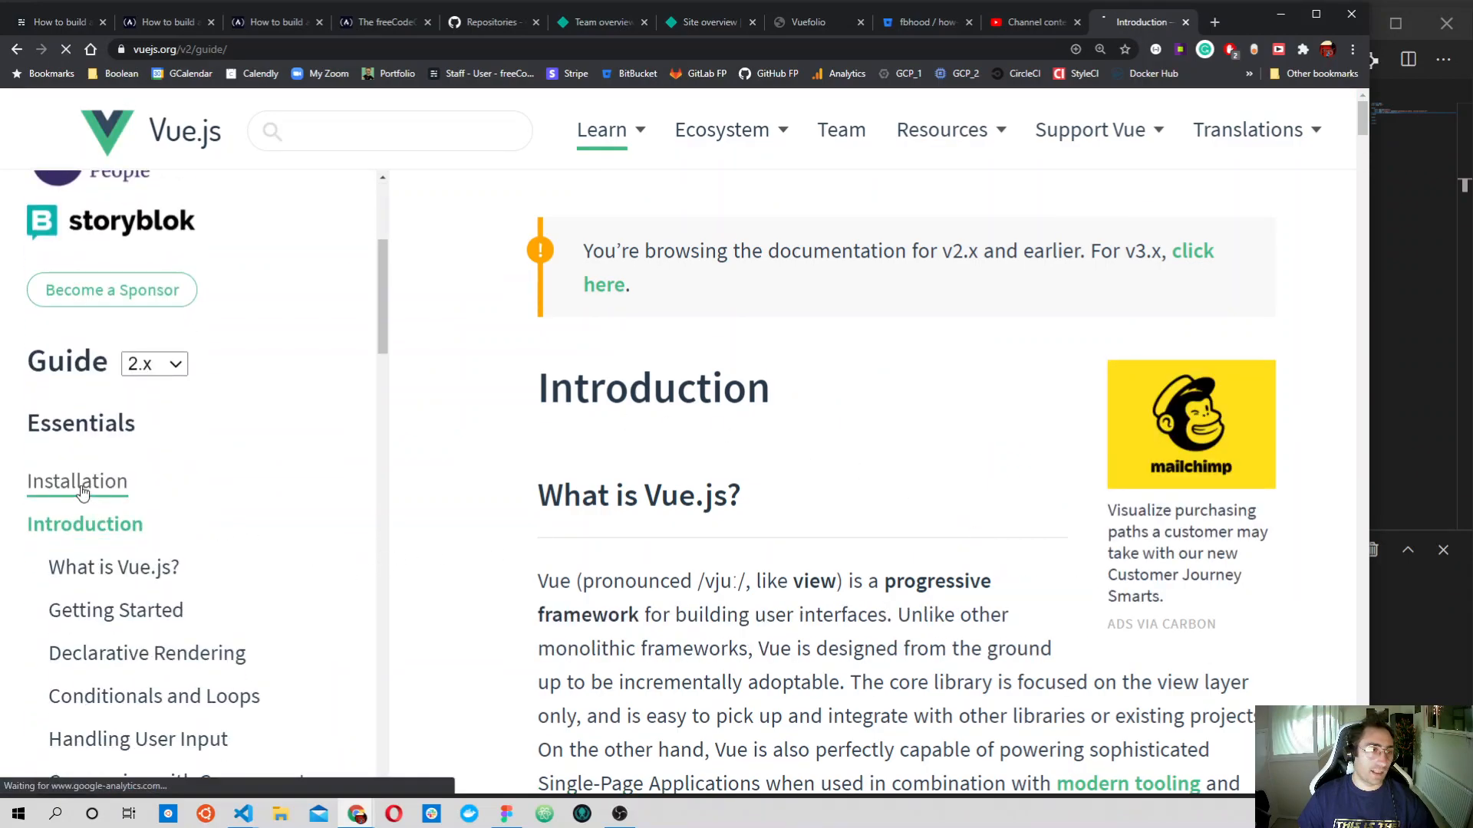
pyautogui.click(76, 480)
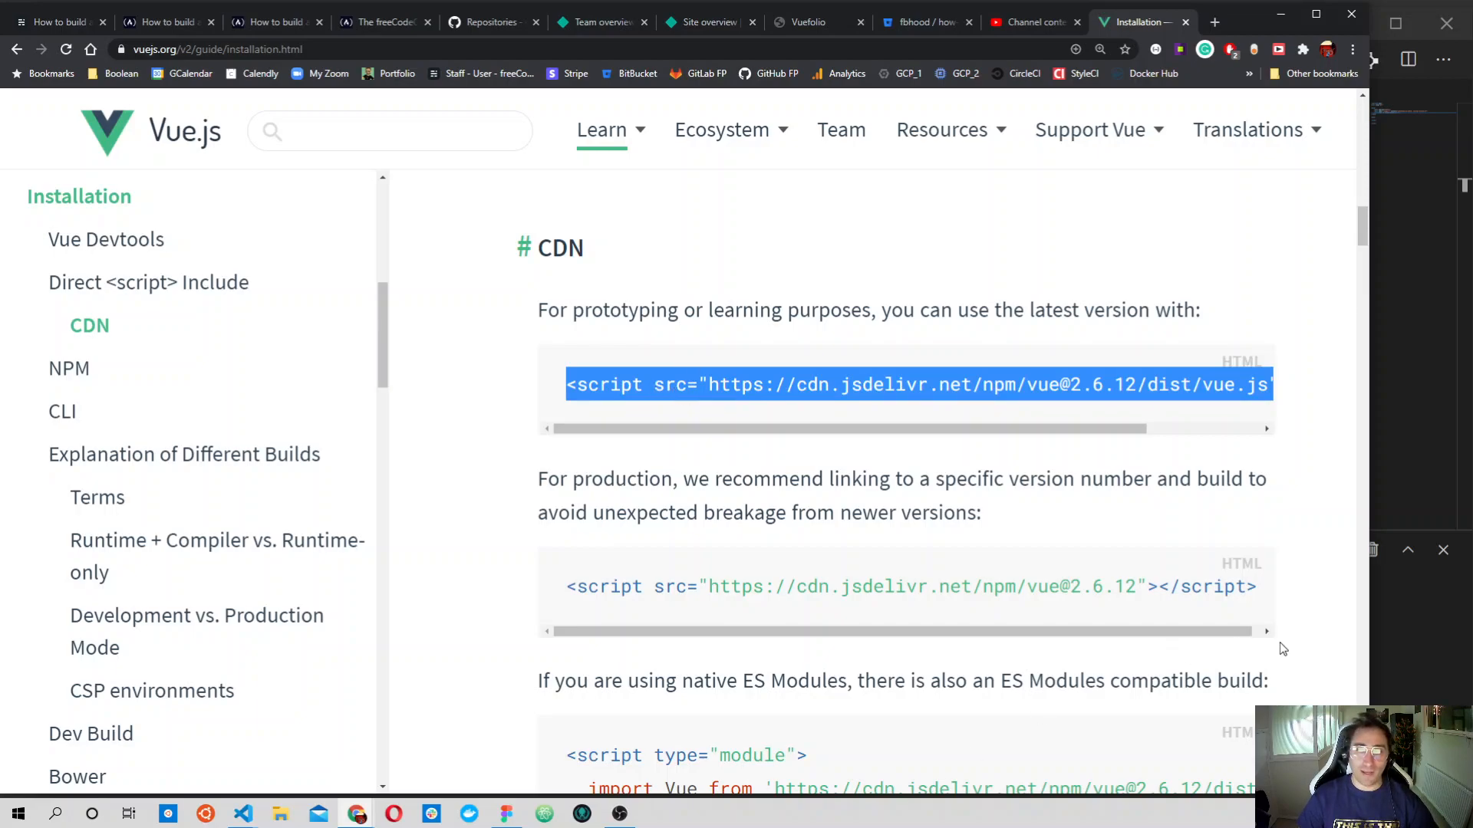
pyautogui.click(241, 813)
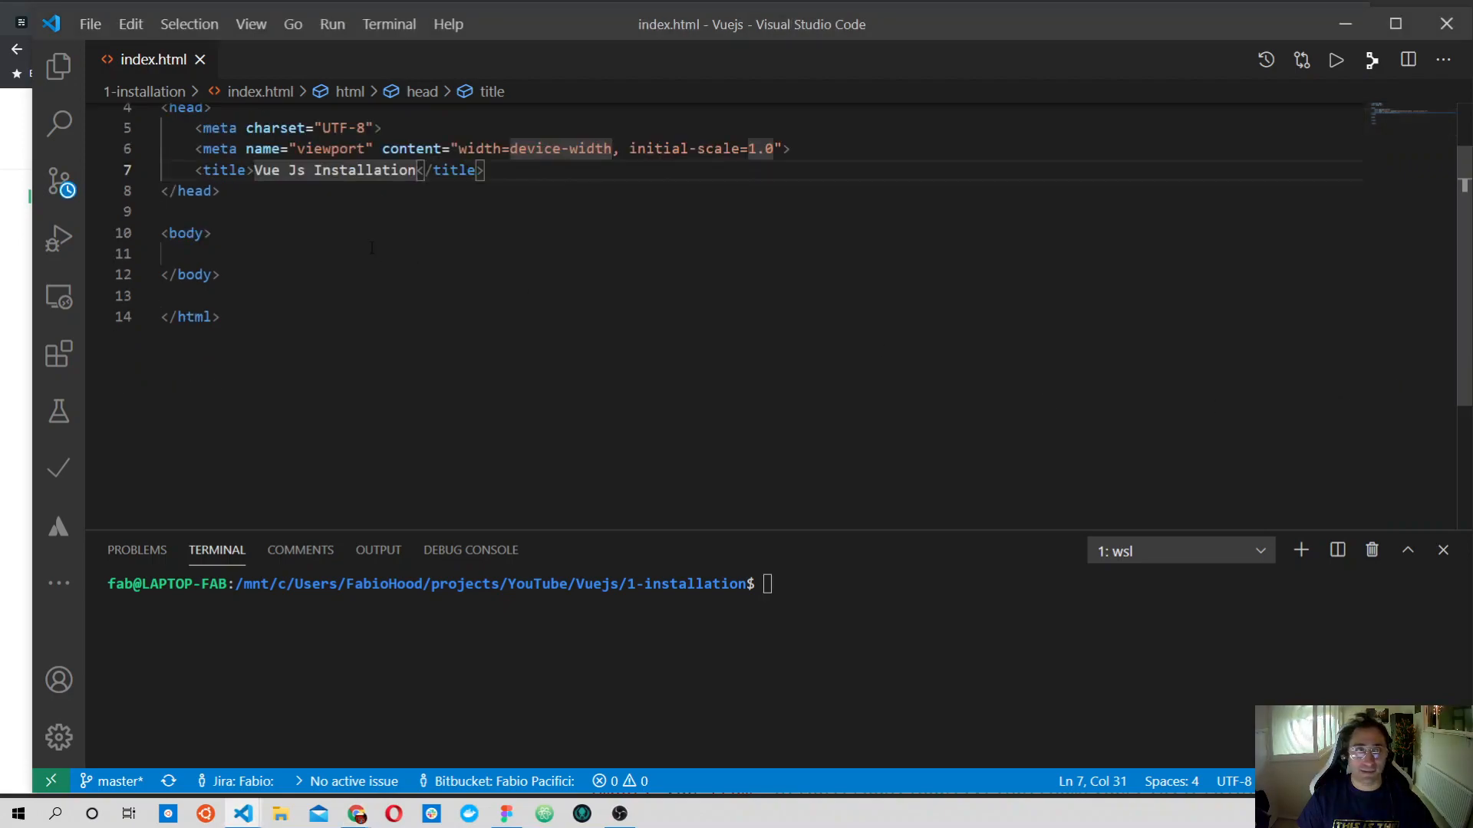
pyautogui.write('<script src="https://cdn.jsdelivr.net/npm/vue@2.6.12/dist/vue.js"></script>')
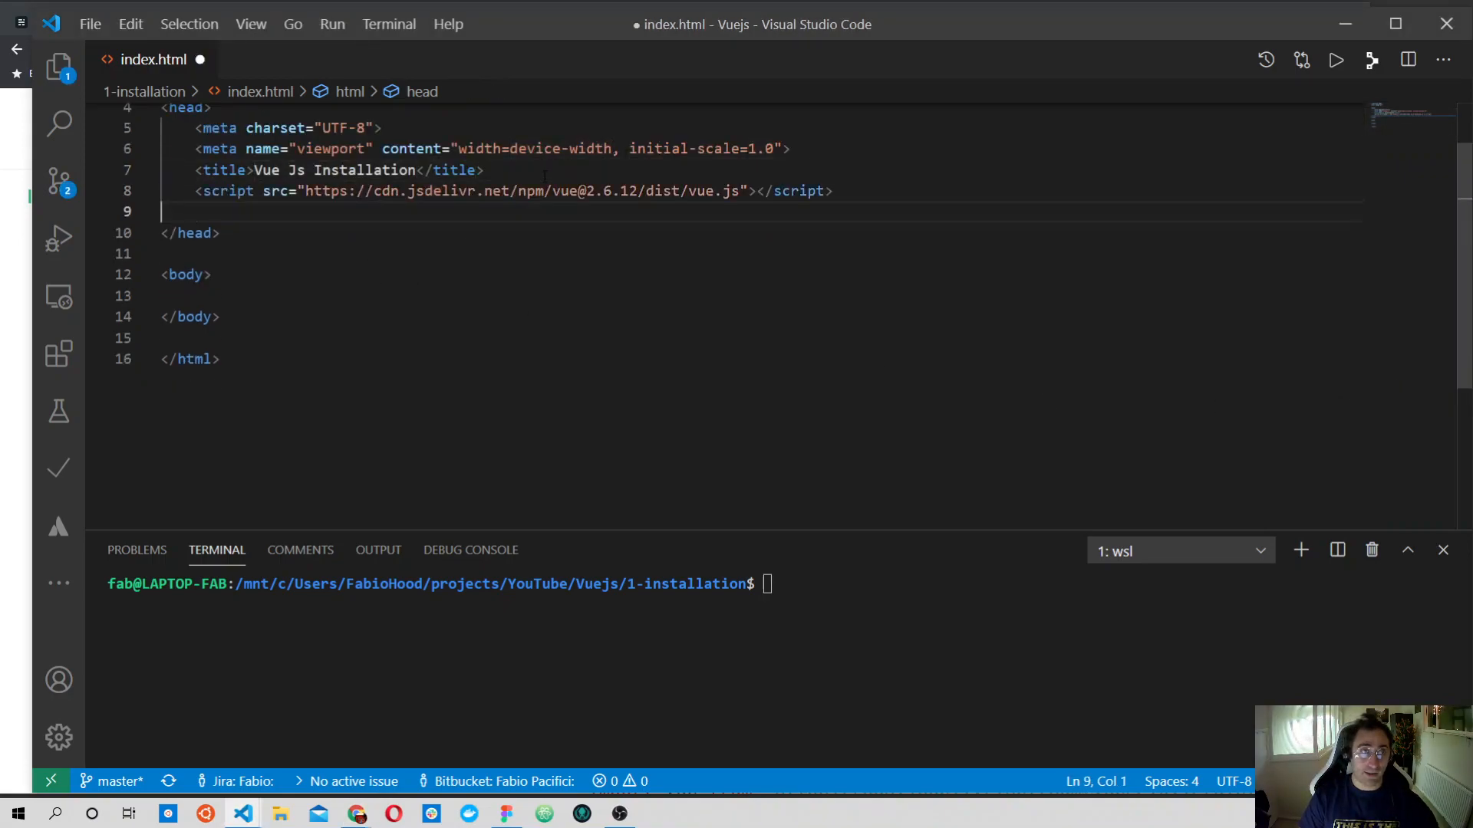
pyautogui.press('Enter')
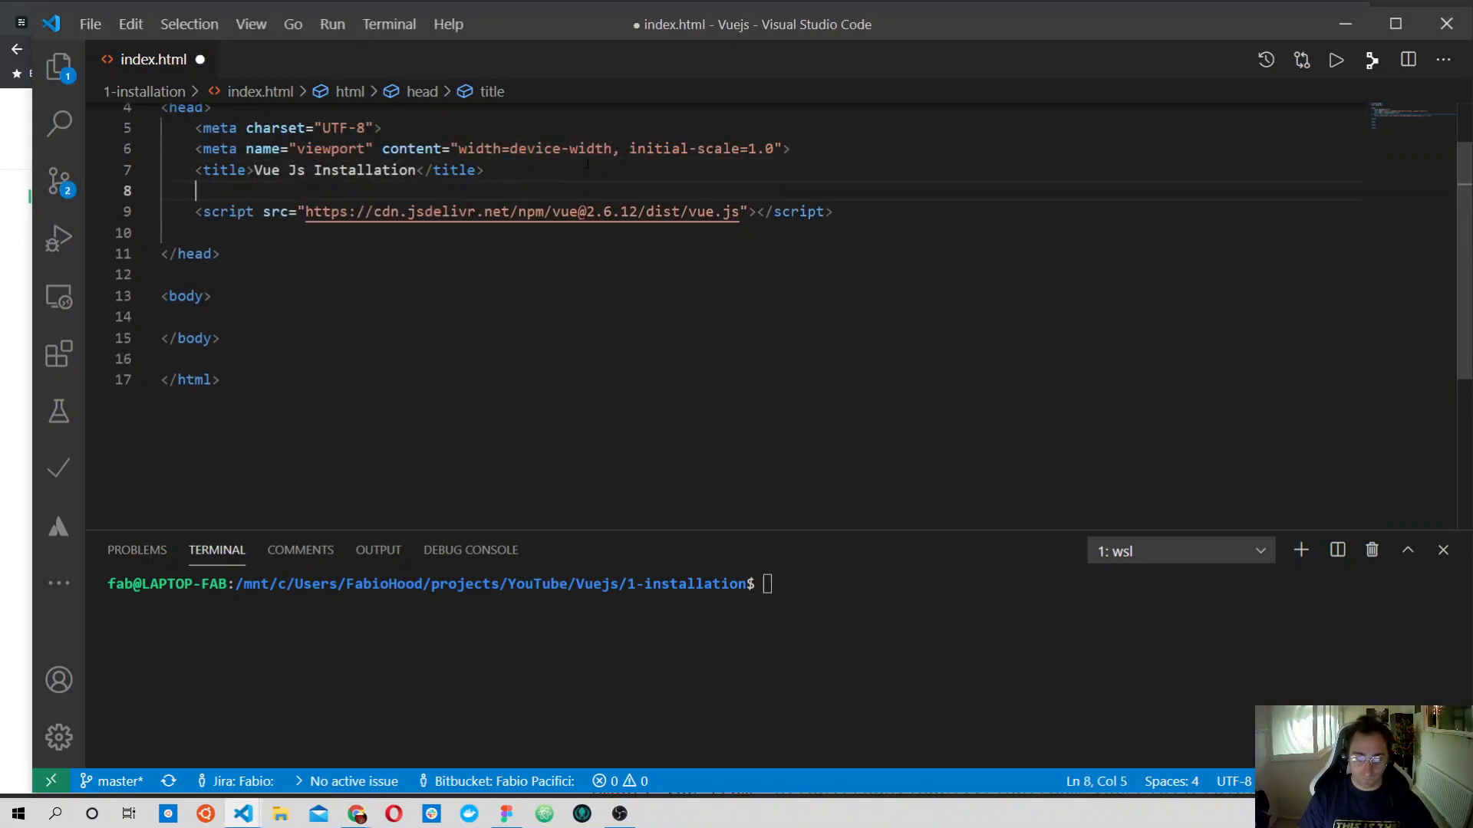
pyautogui.write('<!-- V -->')
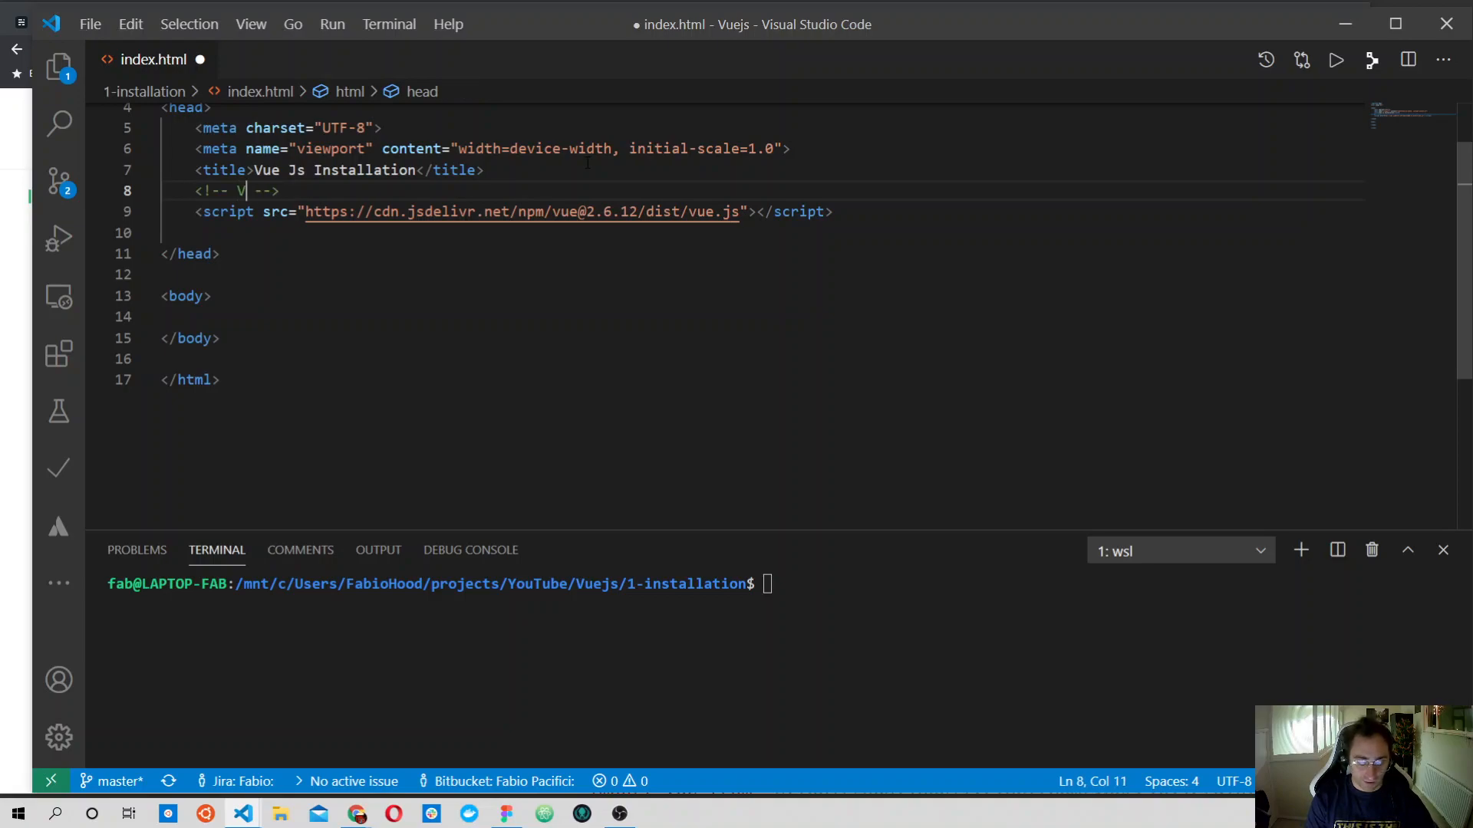
pyautogui.write('ueJS')
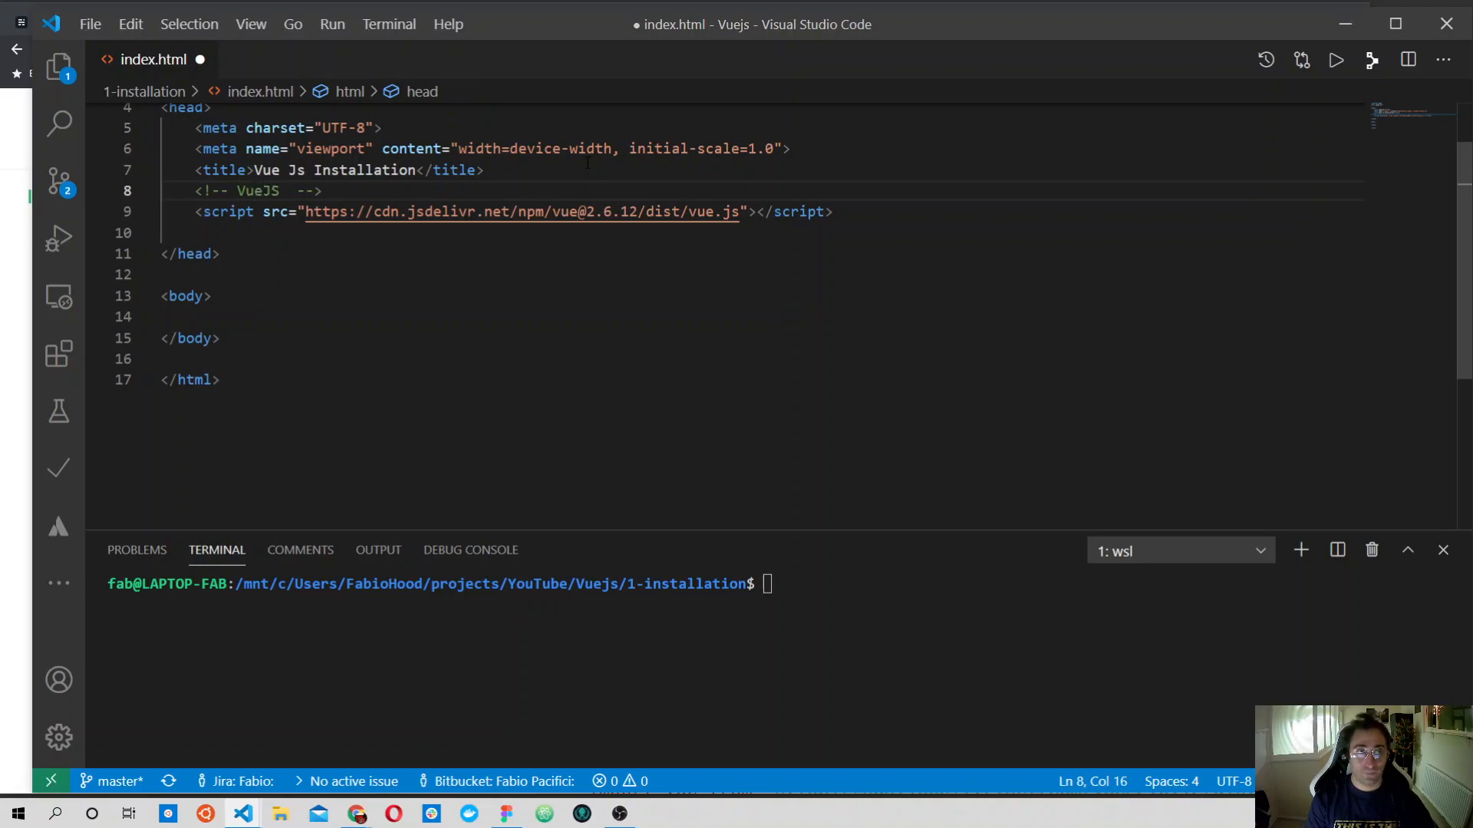
pyautogui.write('CDN')
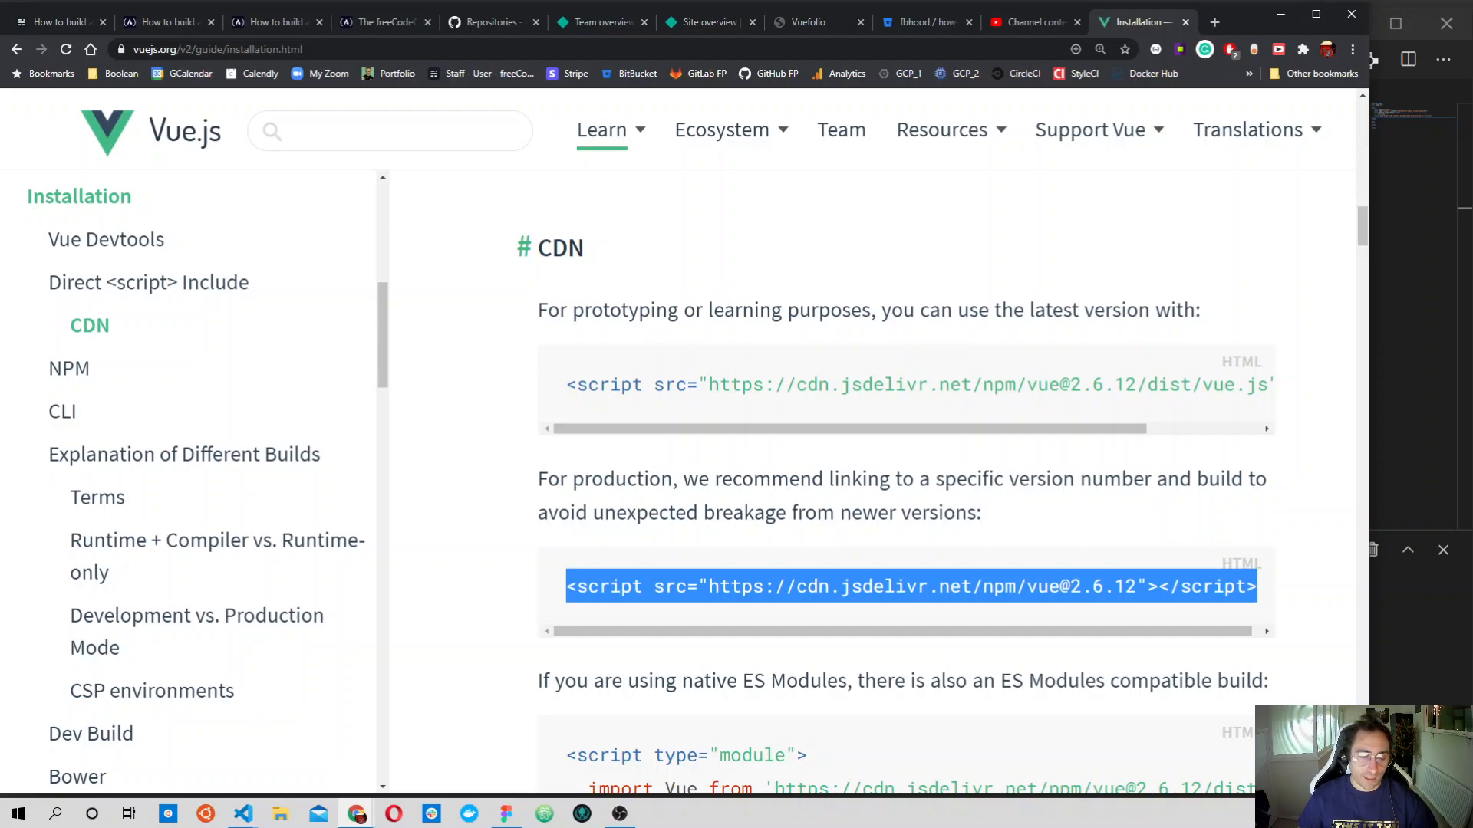
# Scroll through the CDN, NPM and CLI sections of the Installation page, then return to the editor.
pyautogui.scroll(-3)
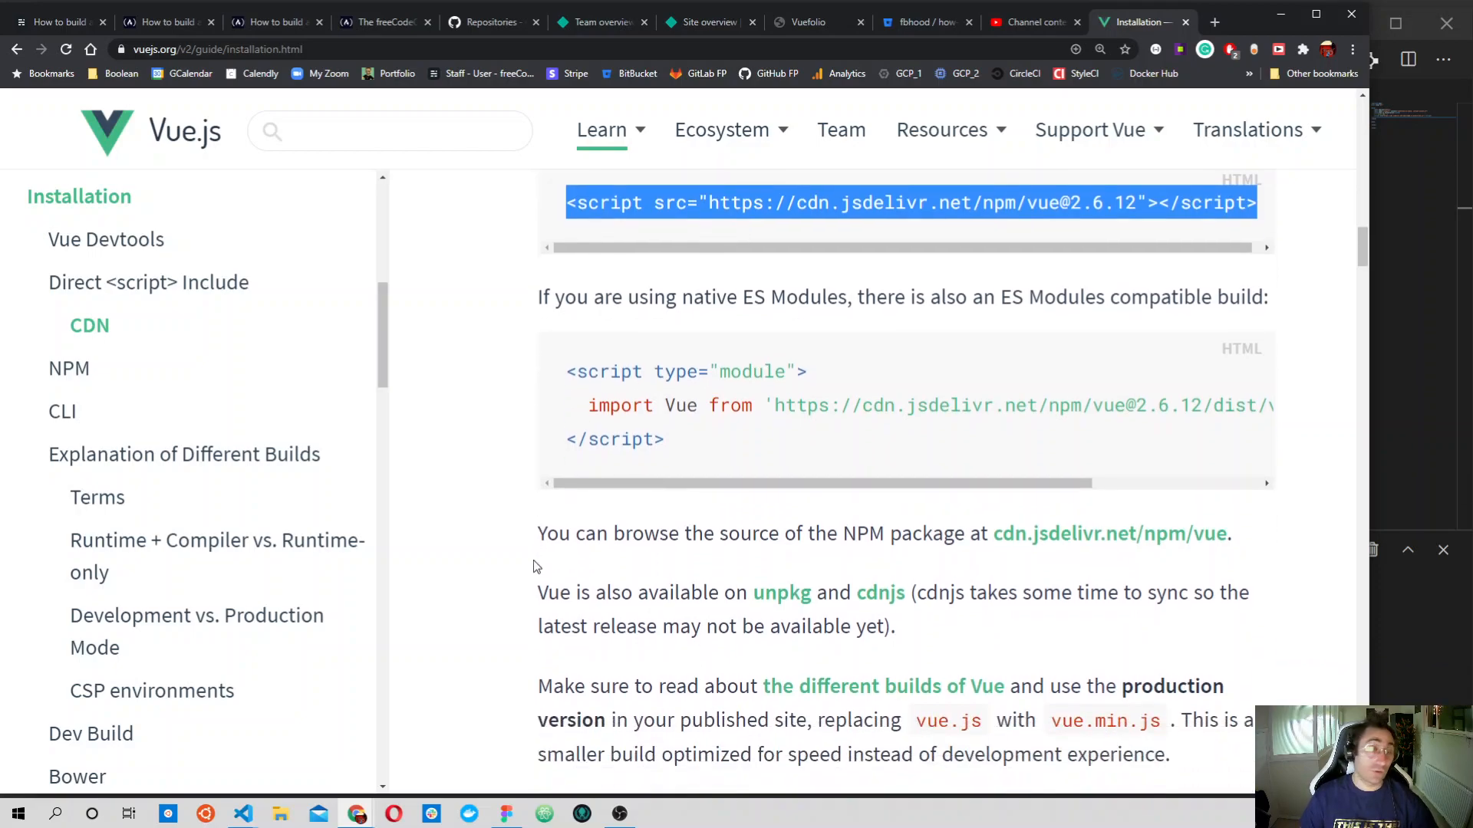
pyautogui.scroll(-3)
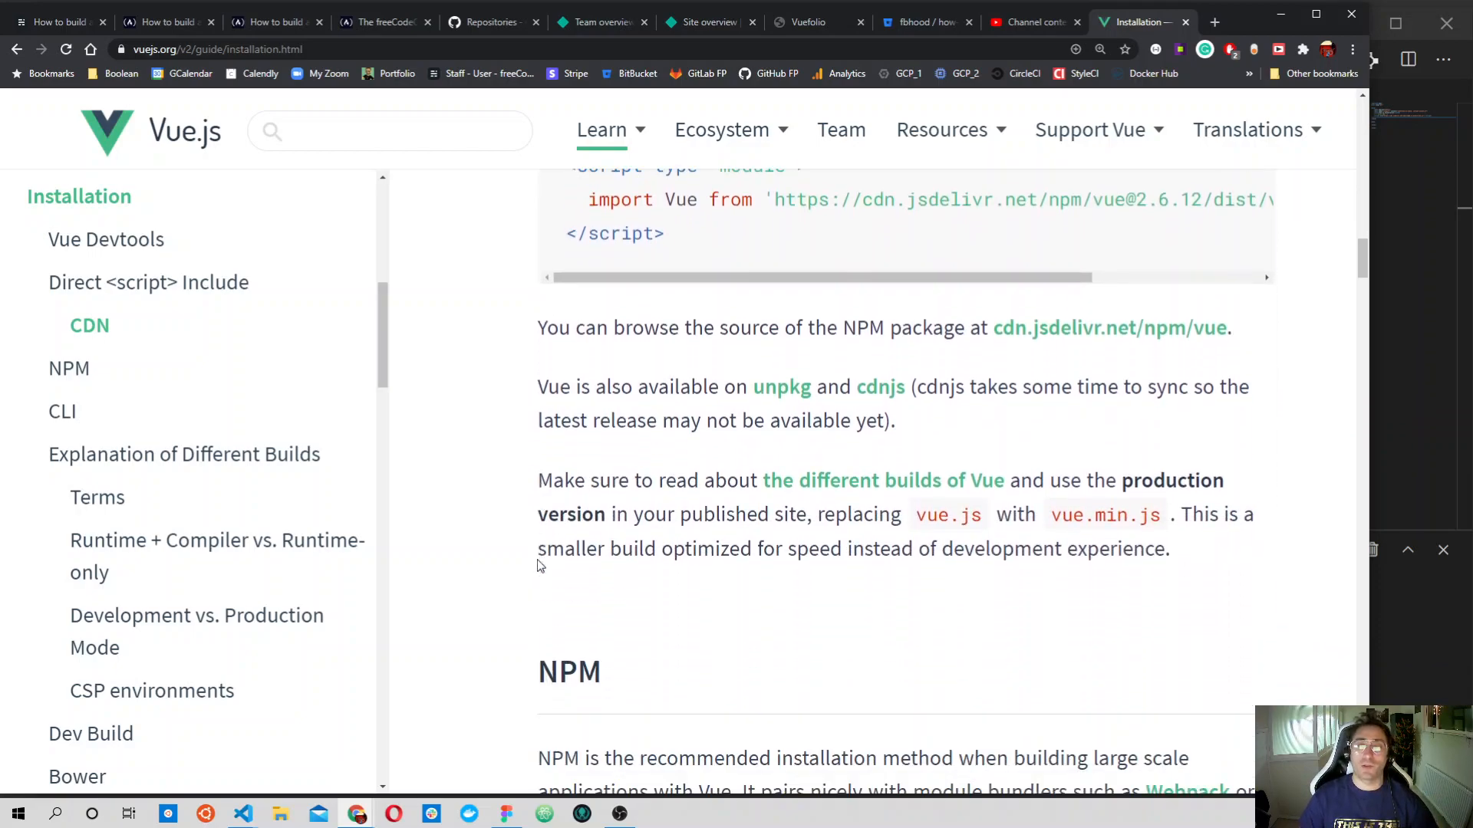
pyautogui.scroll(-3)
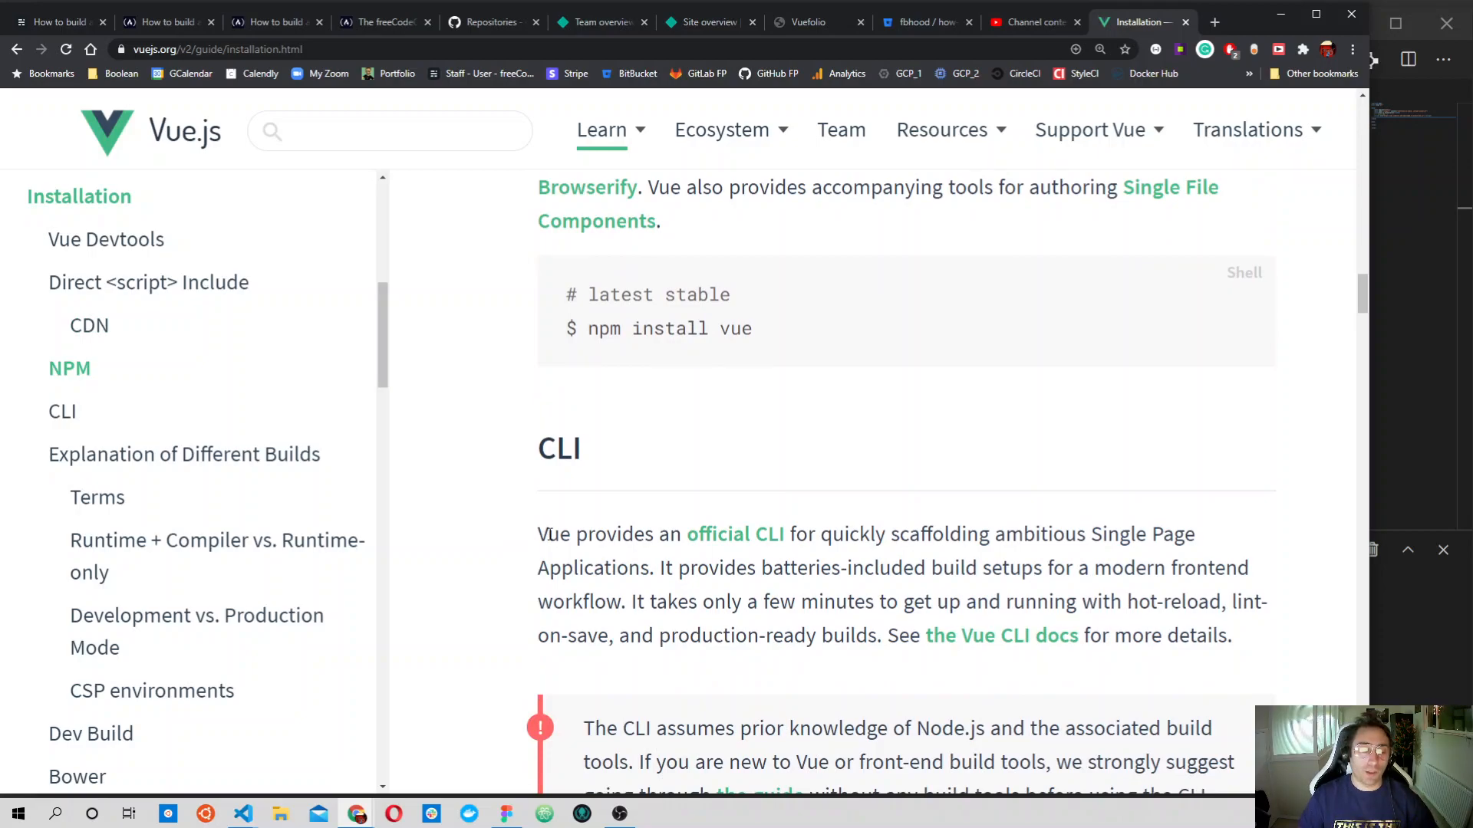
pyautogui.scroll(-3)
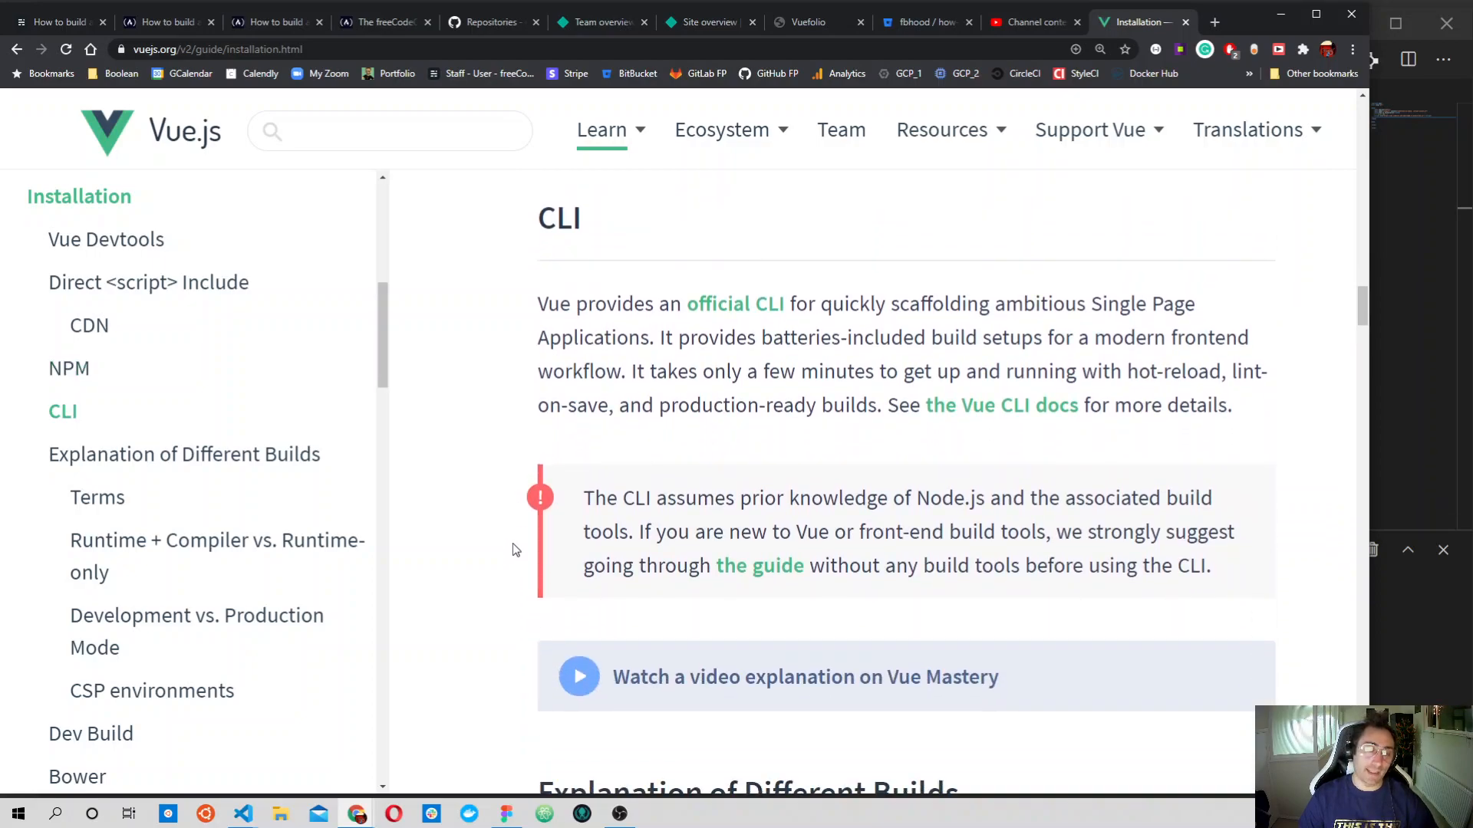
pyautogui.scroll(3)
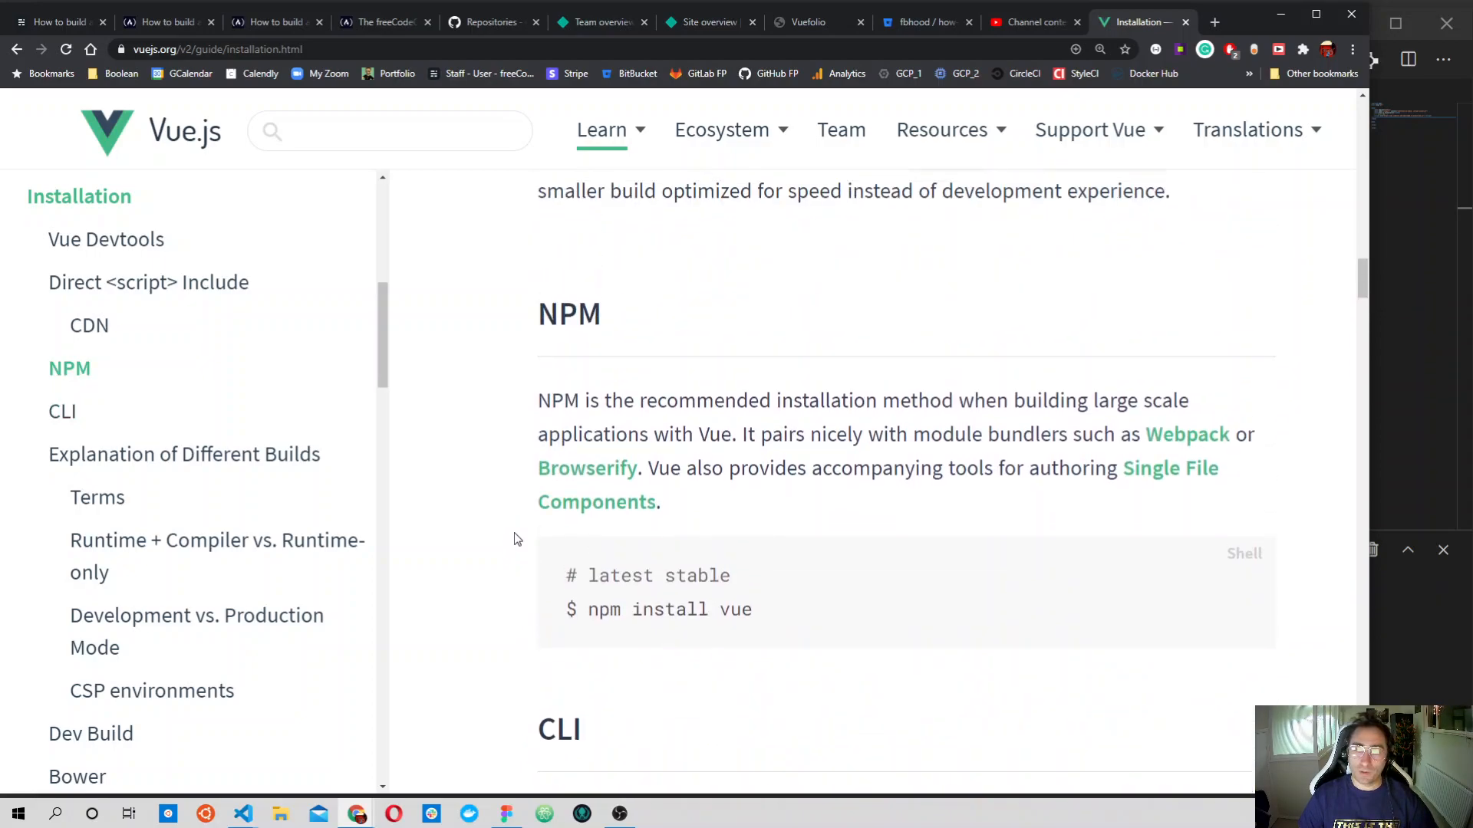
pyautogui.scroll(3)
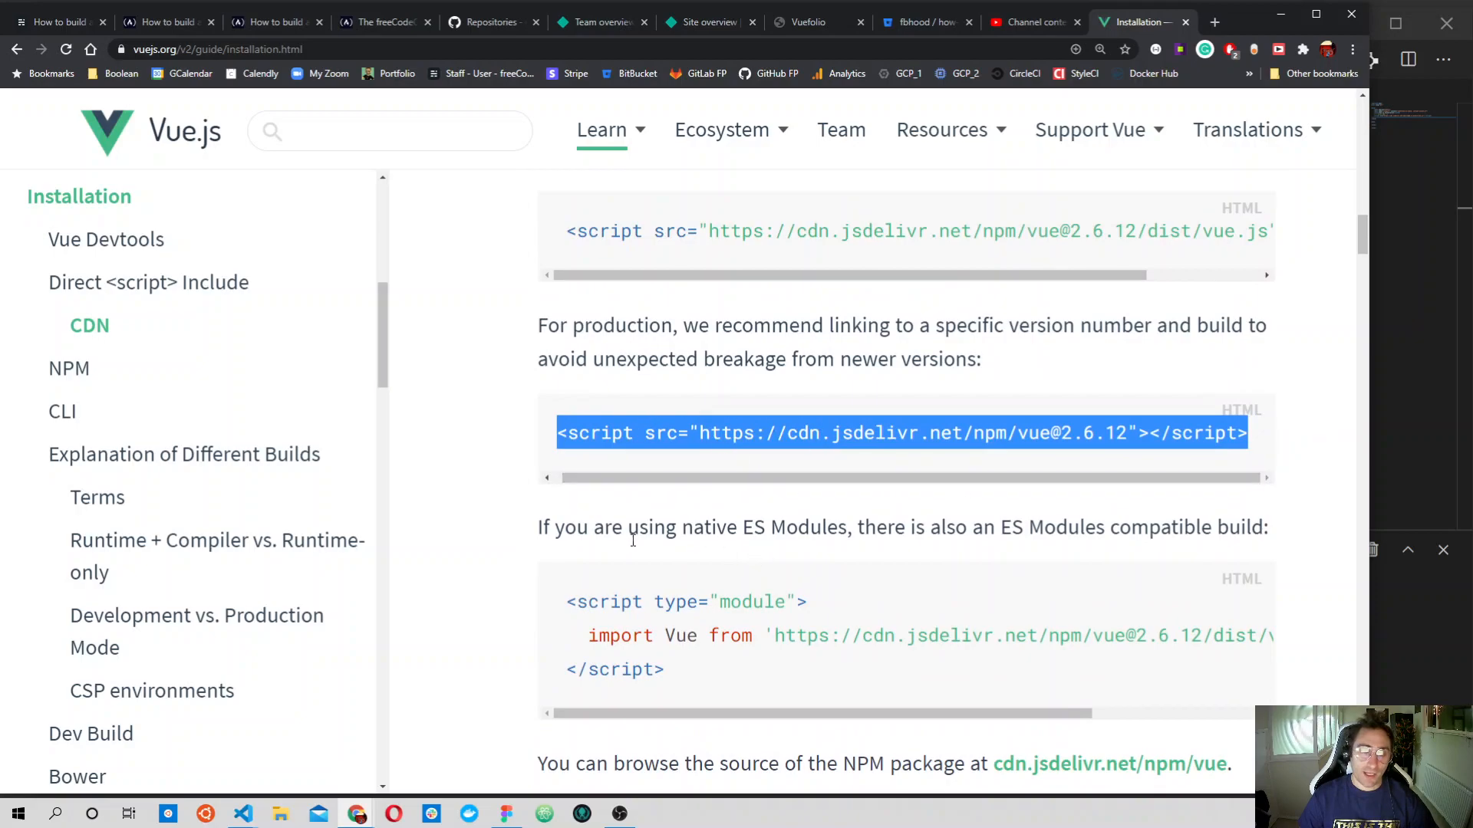
pyautogui.click(242, 813)
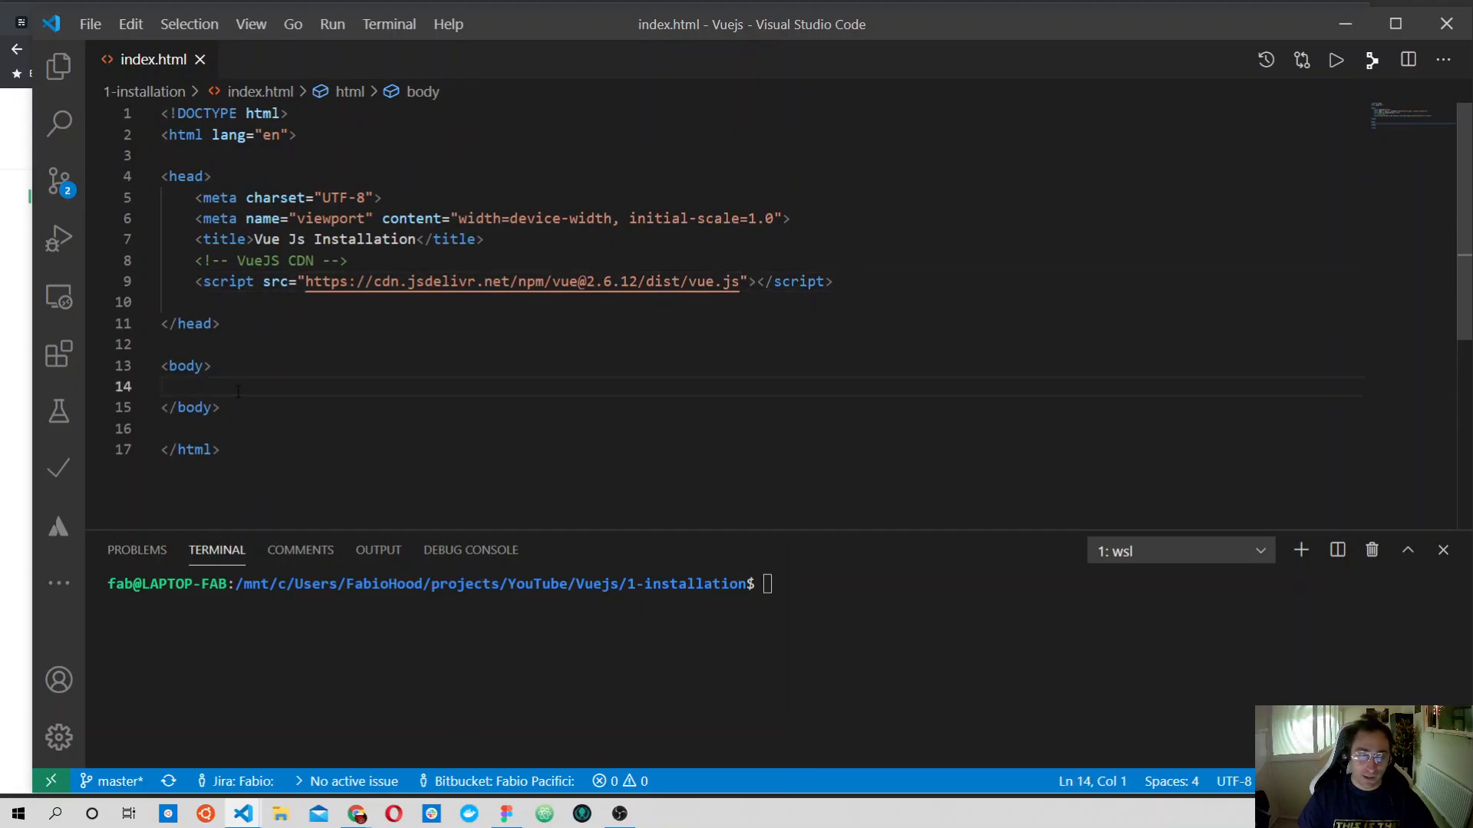
# Add <script src="./main.js"></script> inside the body, save index.html and start a new untitled file.
pyautogui.press('Enter')
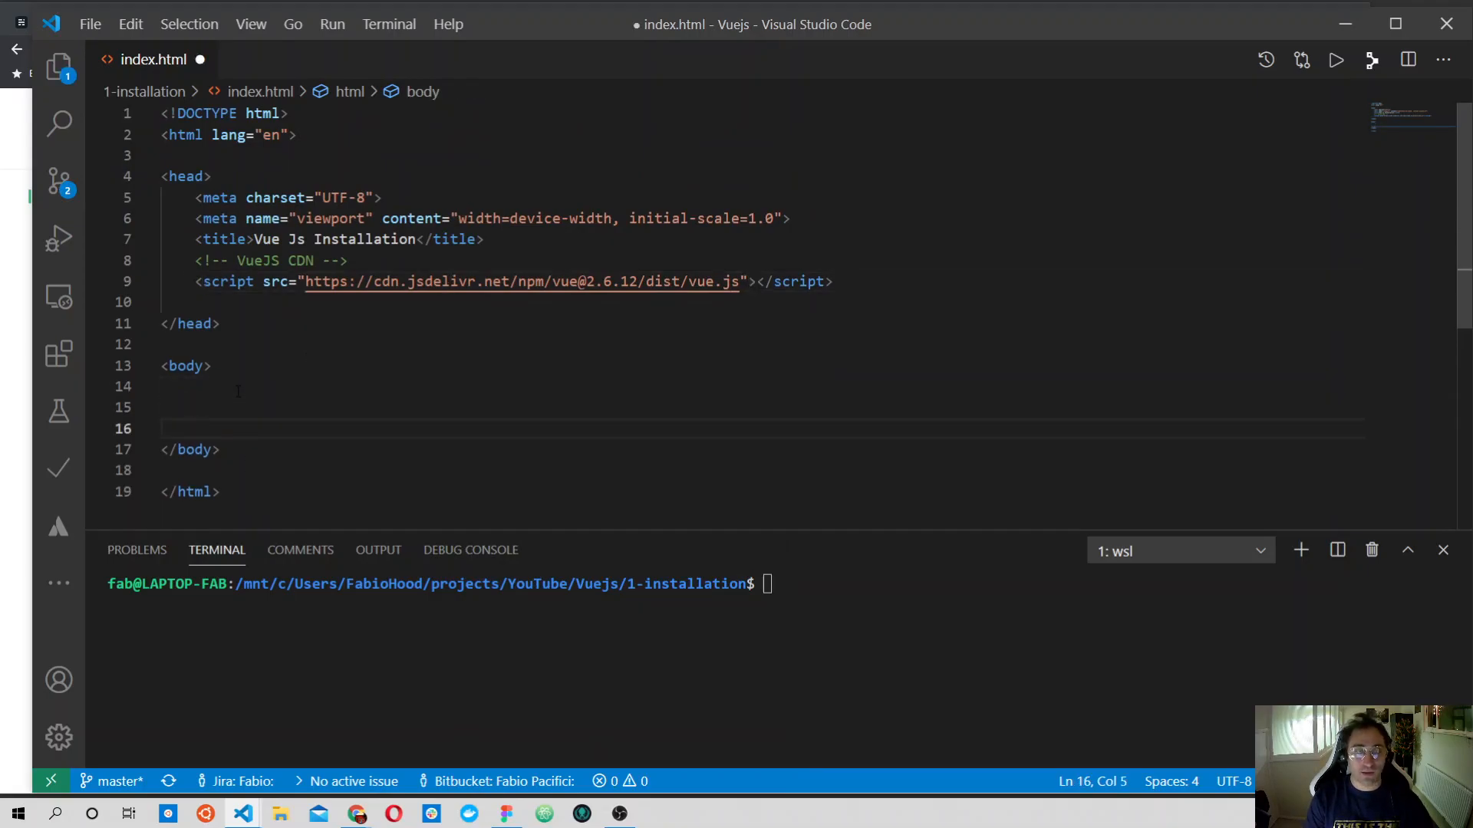
pyautogui.write('script src="./"></script>')
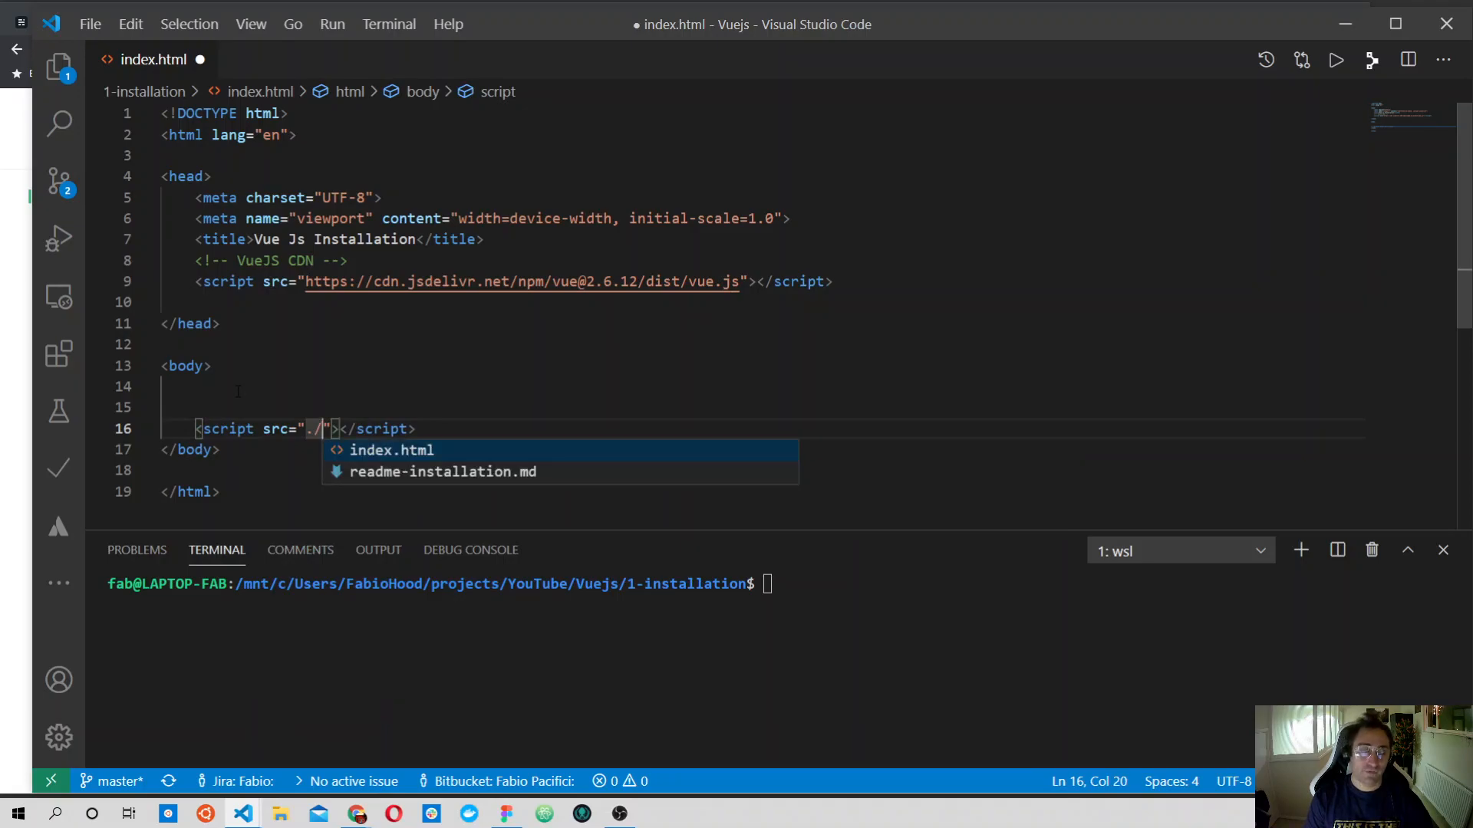
pyautogui.write('main.js')
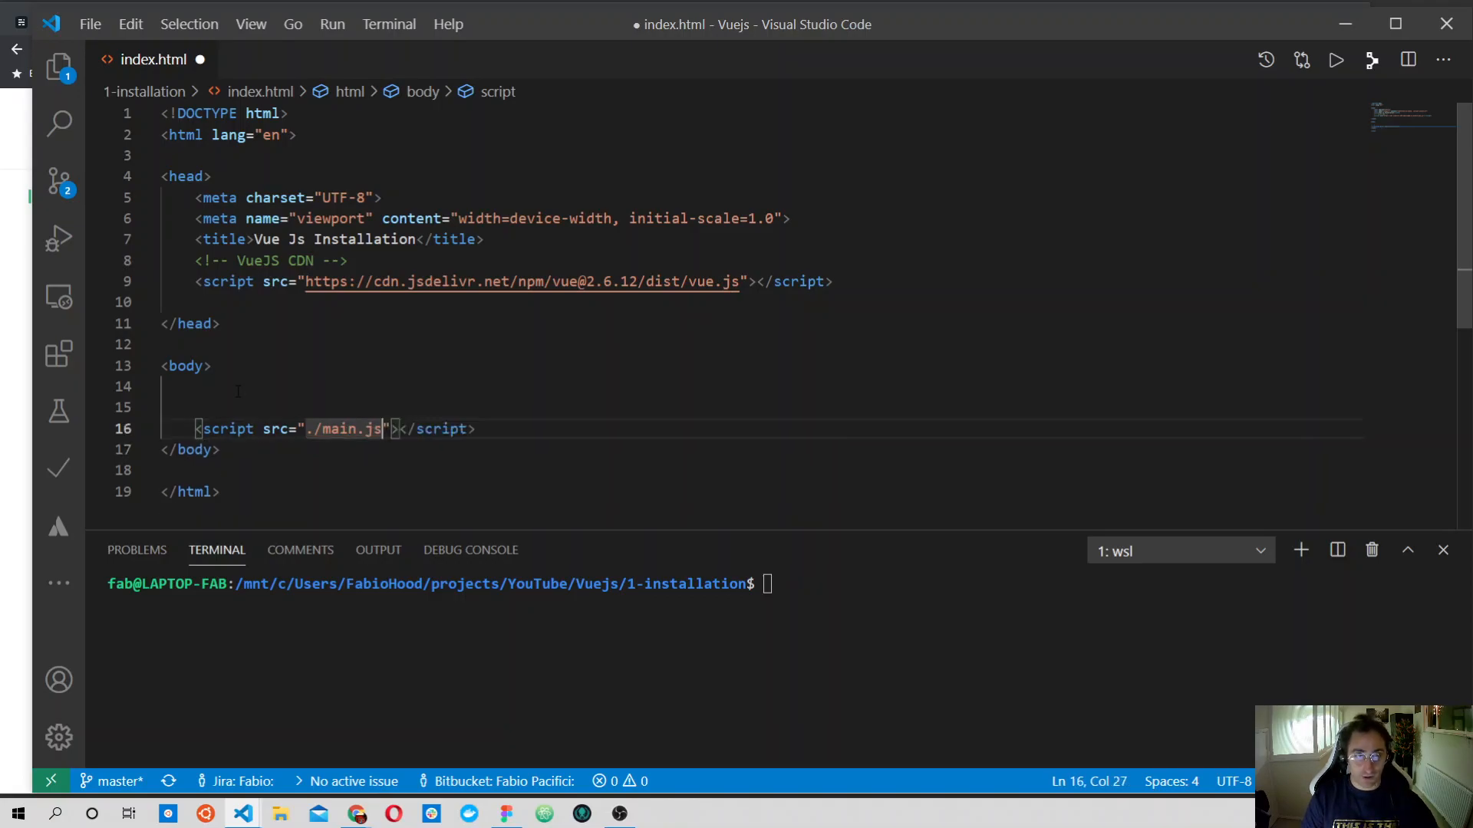
pyautogui.press('ctrl+s')
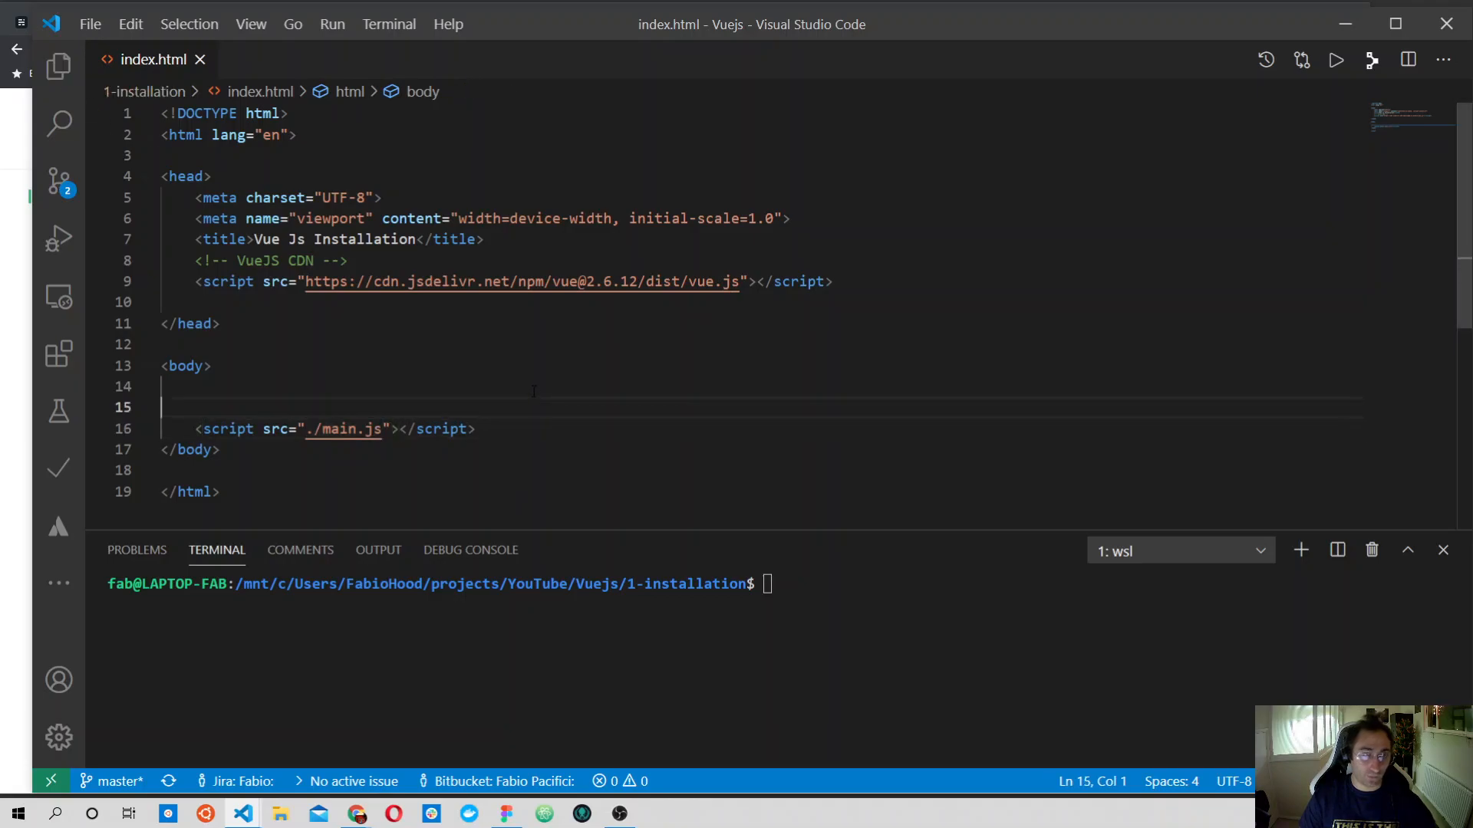
pyautogui.press('ctrl+n')
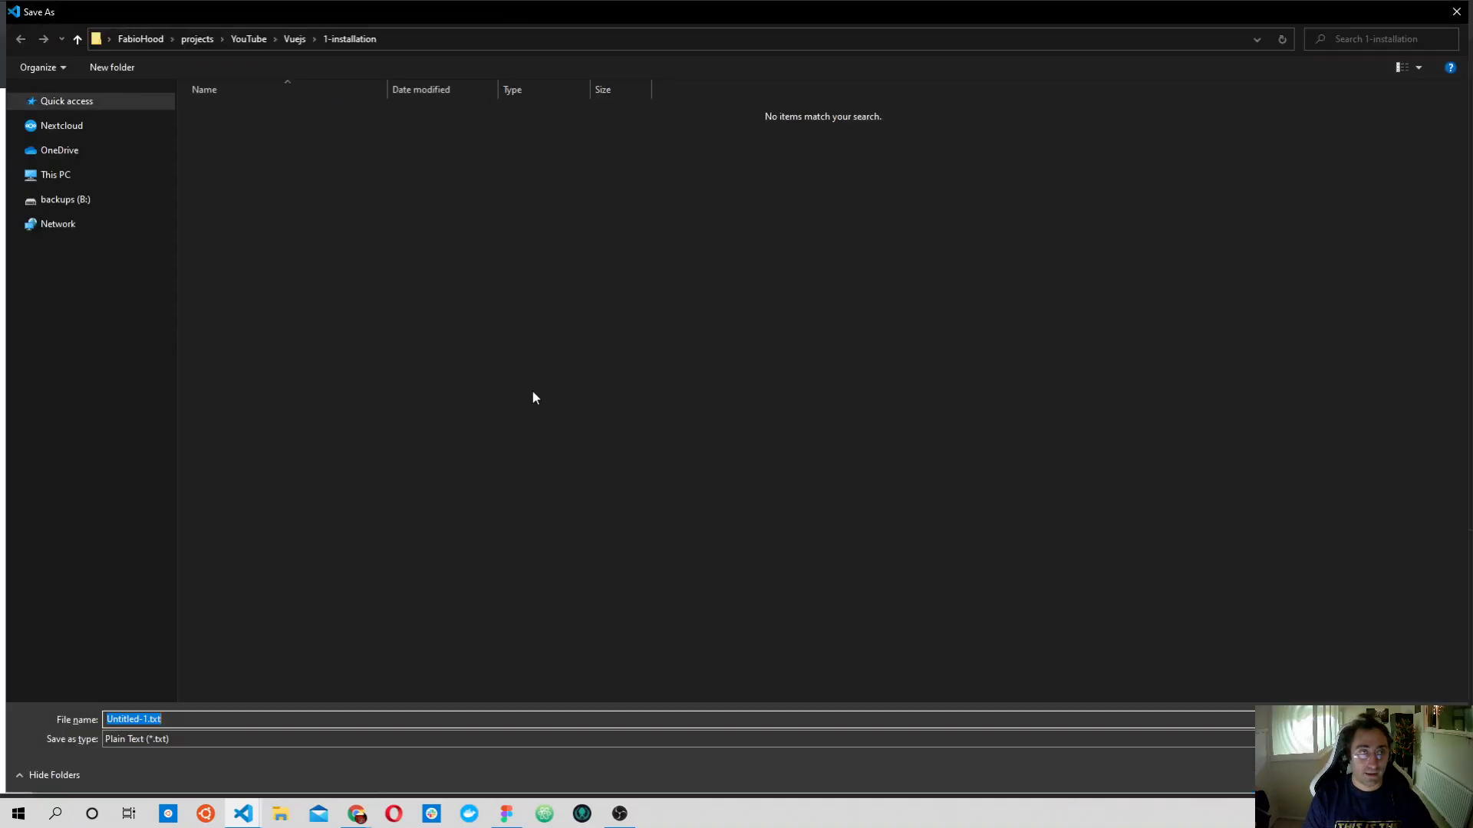
# Save the new file as main.js containing '// Vue JS goes here' and switch back to index.html.
pyautogui.write('main.')
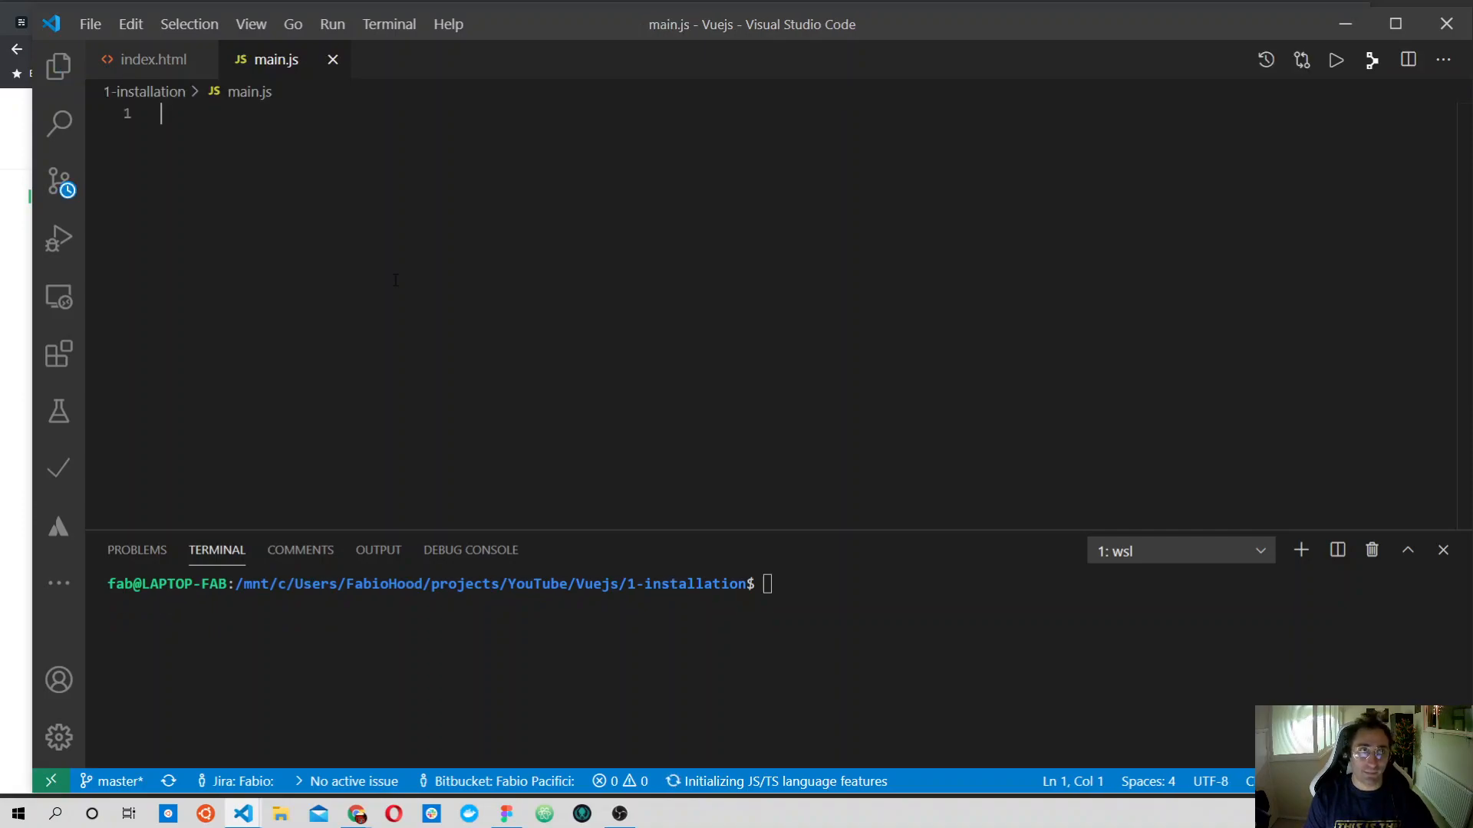
pyautogui.write('//')
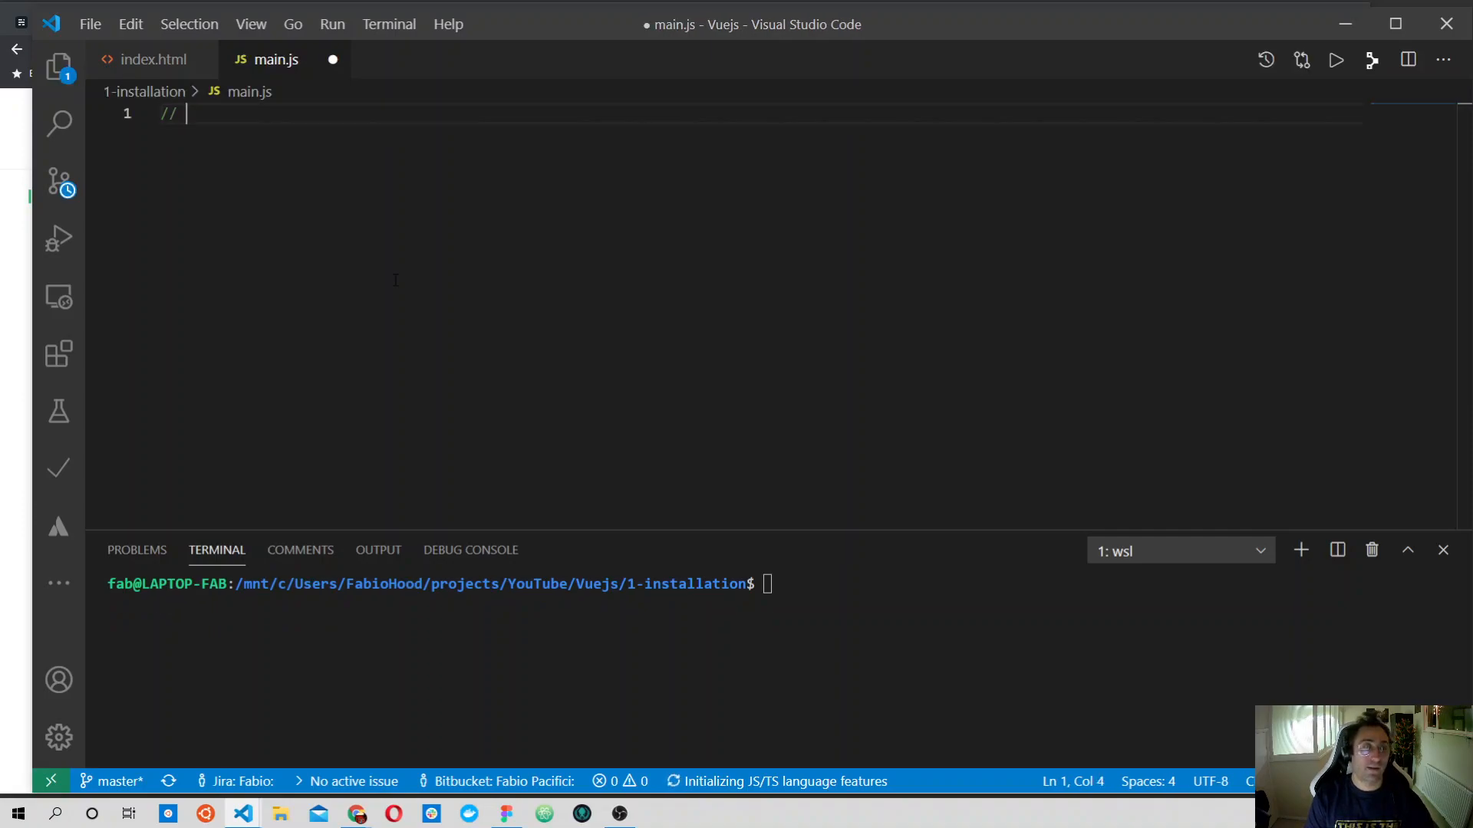
pyautogui.write('Vue JS goes here')
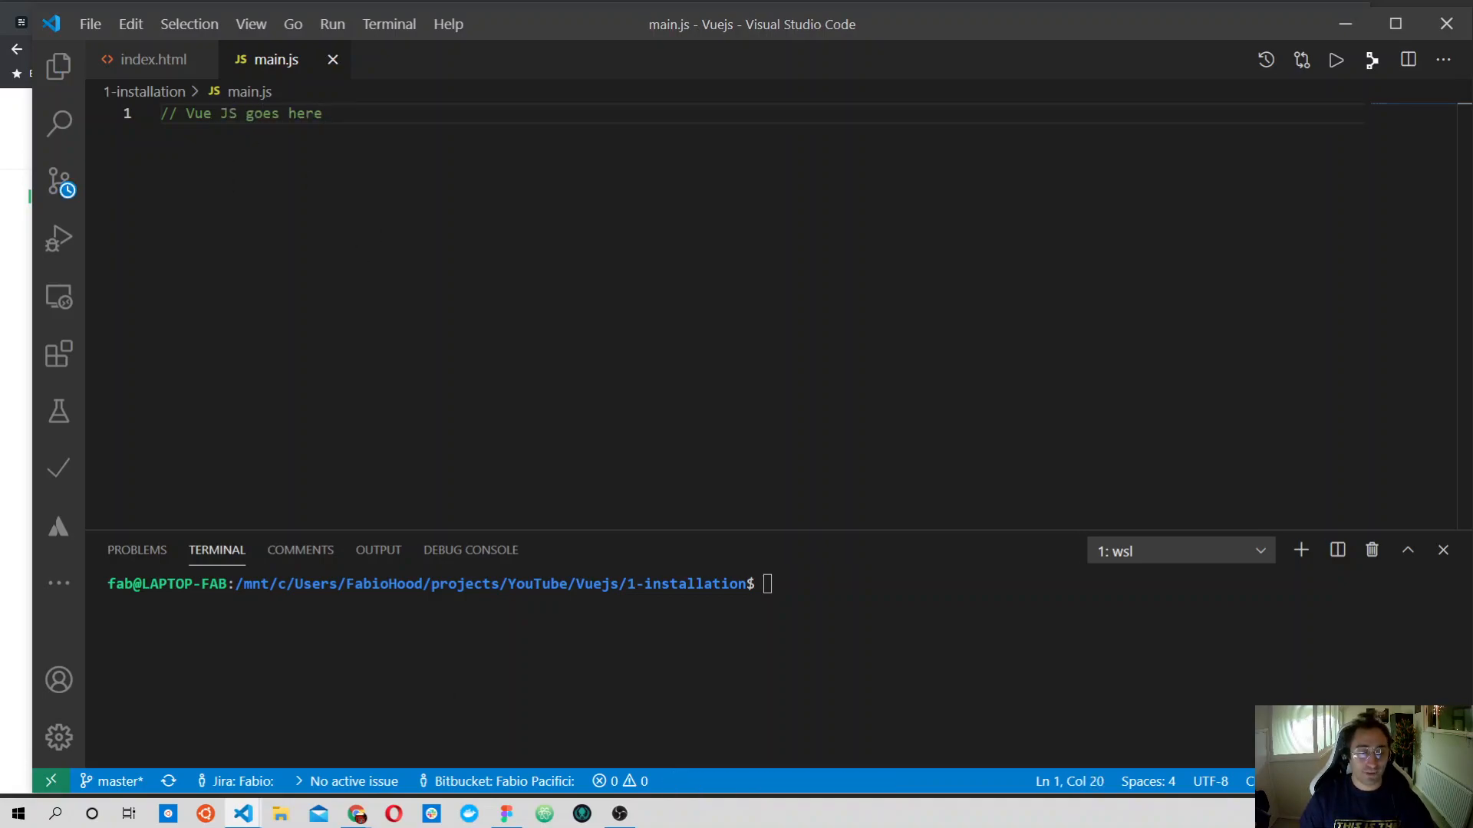
pyautogui.click(154, 60)
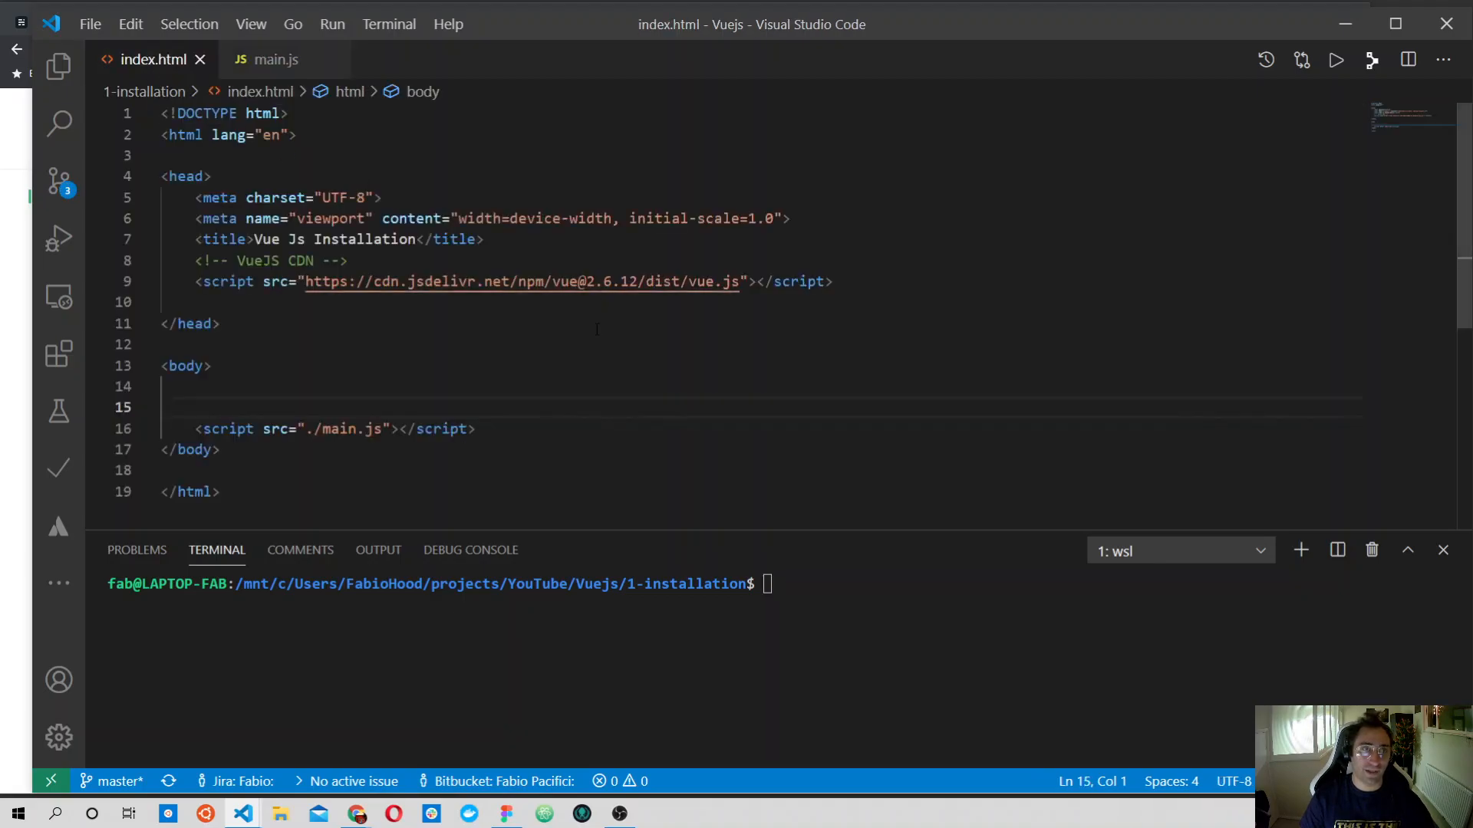